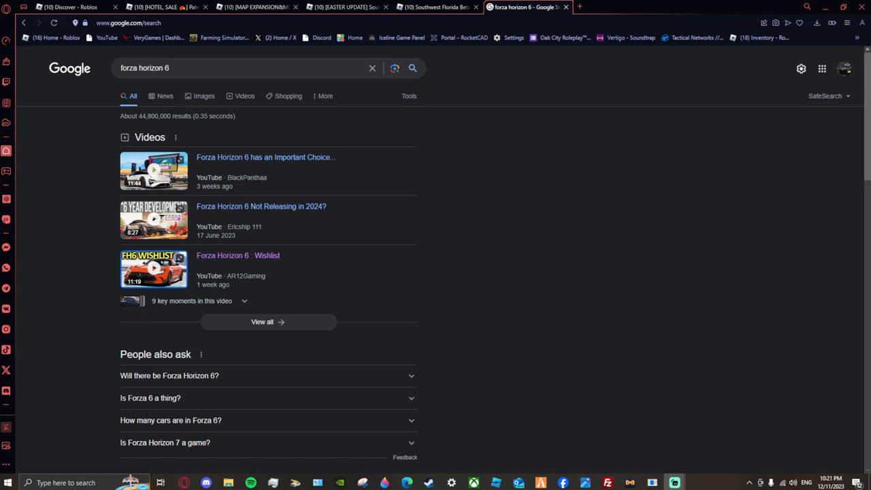
pyautogui.moveTo(514, 232)
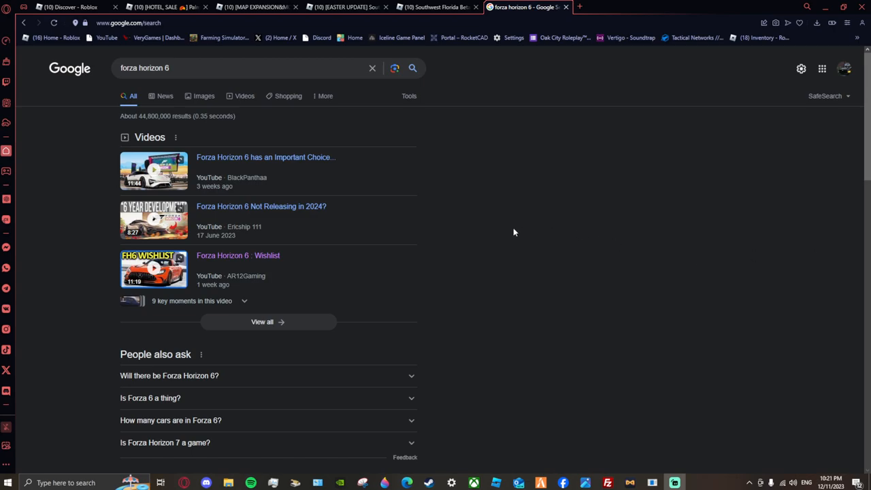
pyautogui.moveTo(514, 249)
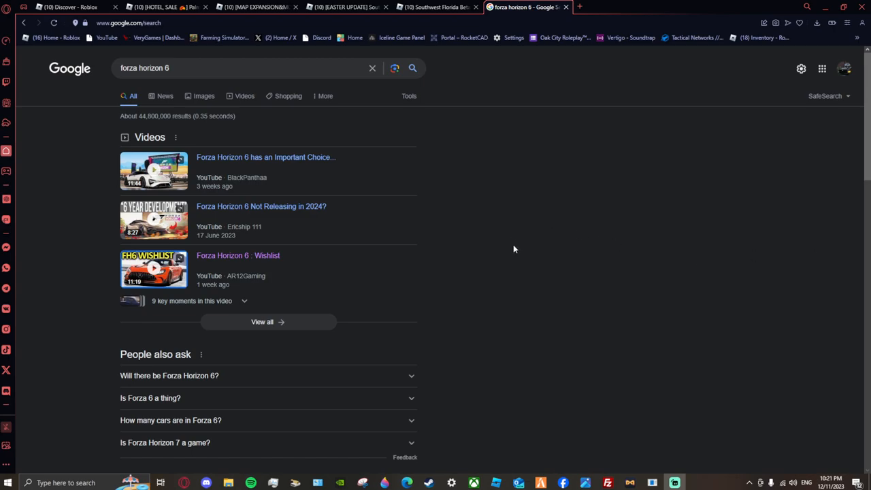
pyautogui.moveTo(473, 287)
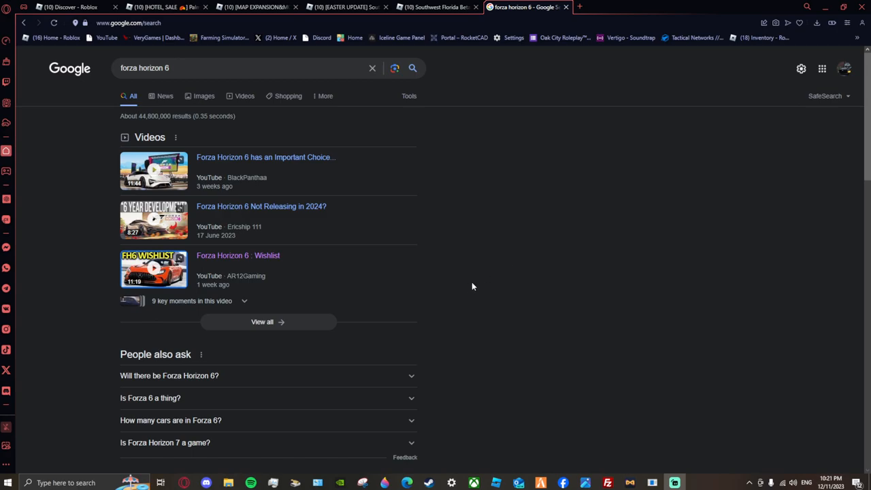
pyautogui.moveTo(452, 298)
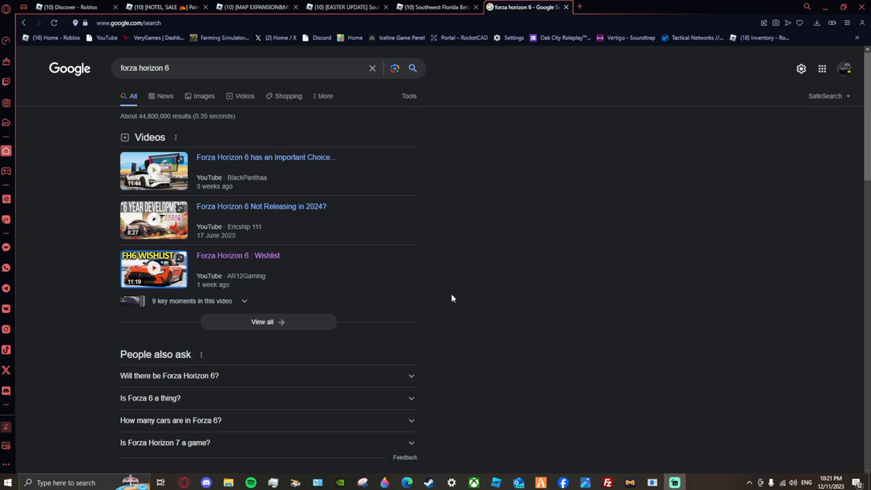
pyautogui.moveTo(266, 322)
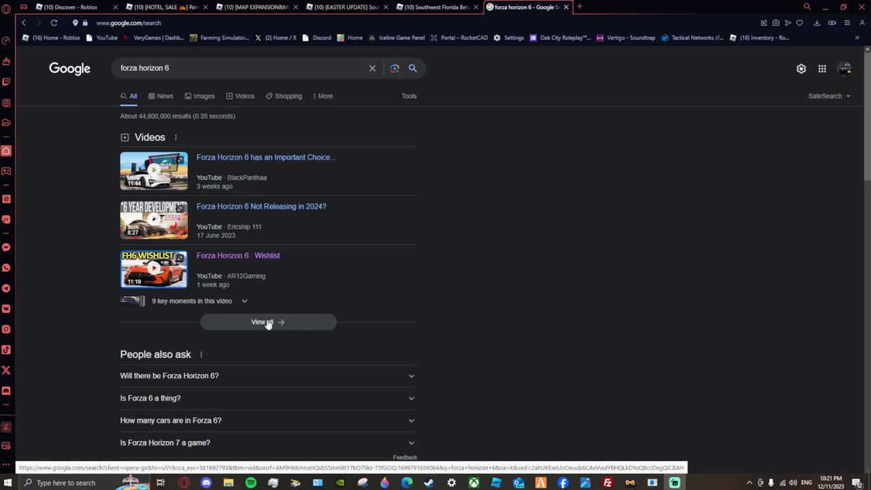
pyautogui.moveTo(250, 327)
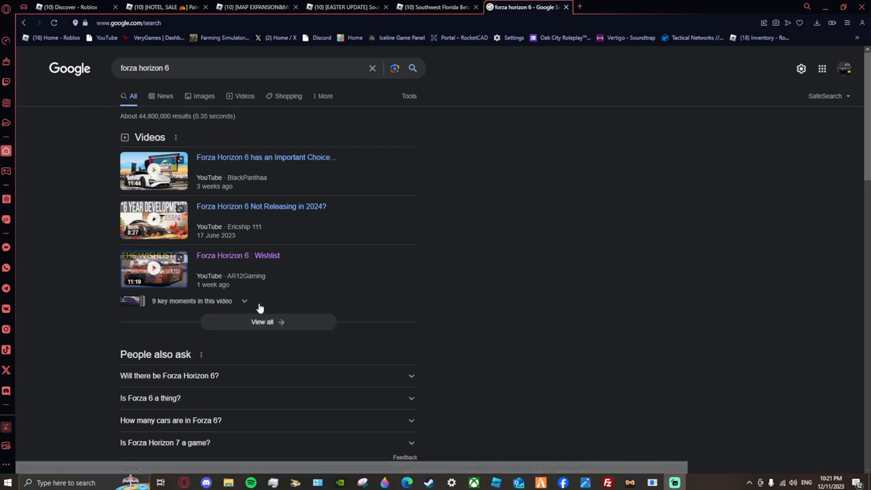
pyautogui.moveTo(285, 321)
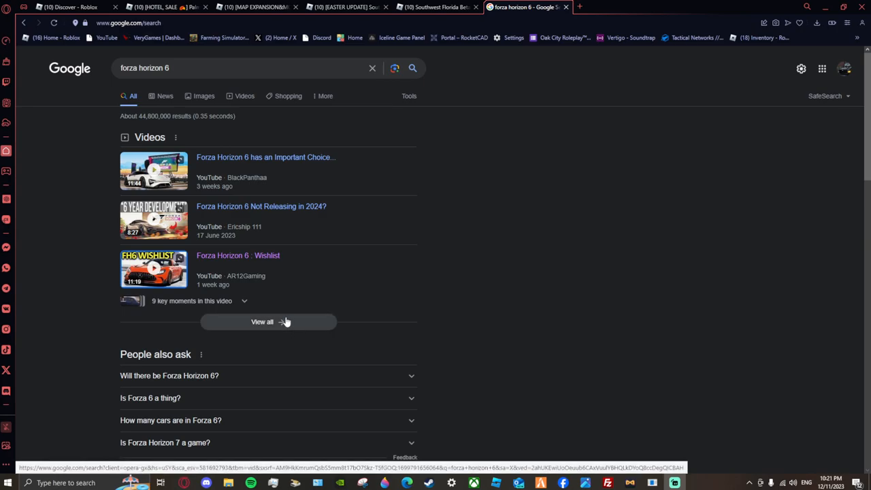
pyautogui.moveTo(280, 322)
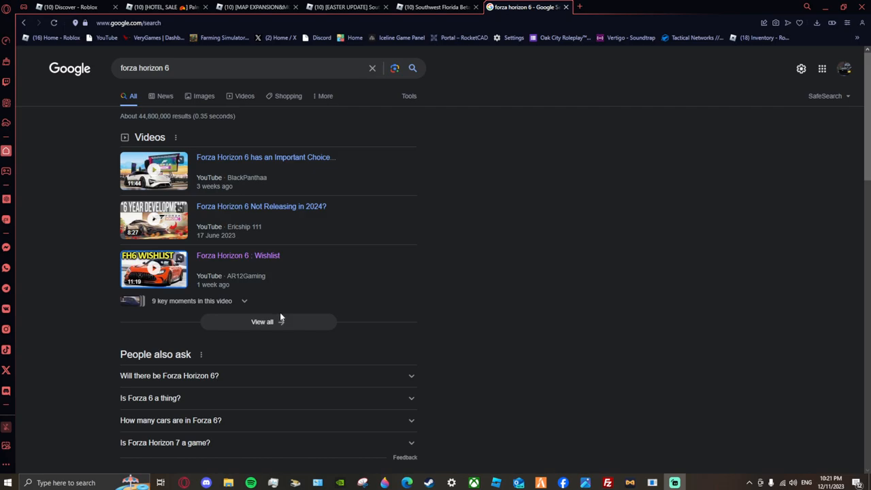
pyautogui.moveTo(279, 321)
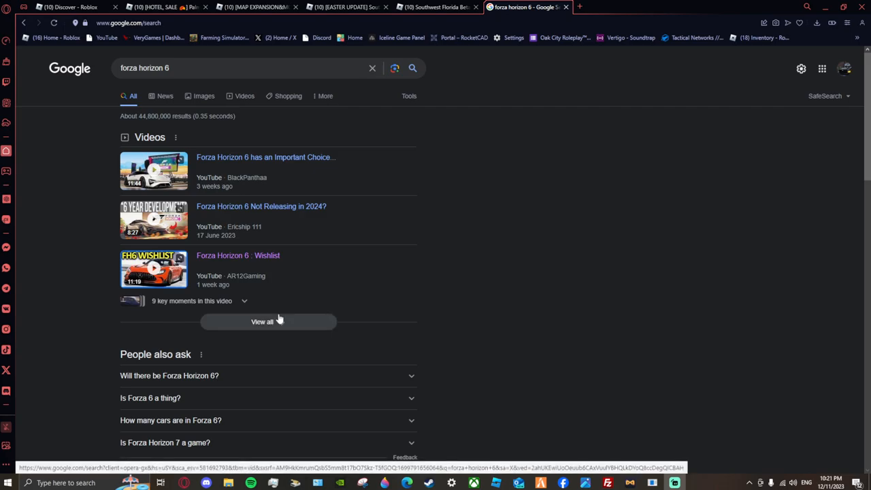
pyautogui.moveTo(242, 234)
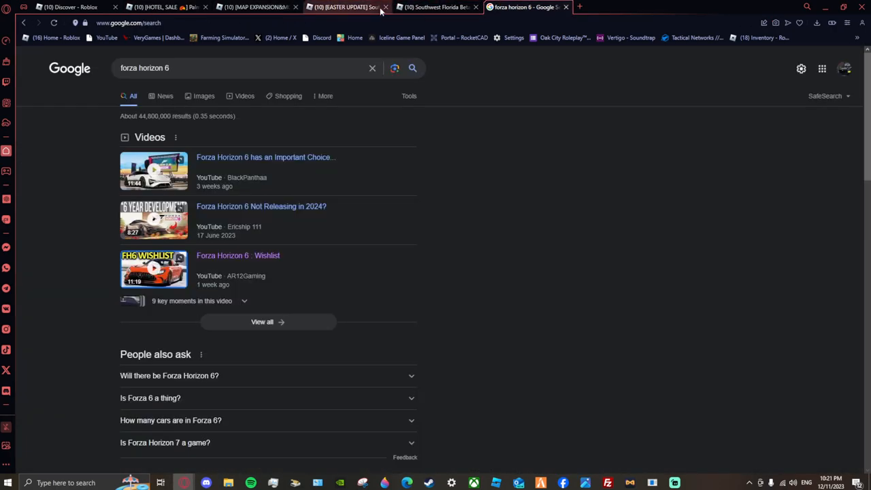
pyautogui.moveTo(259, 323)
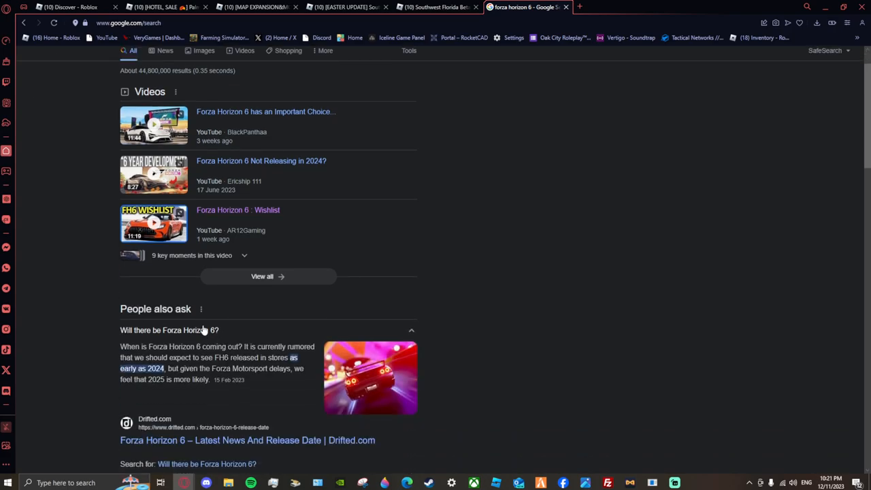
pyautogui.moveTo(204, 332)
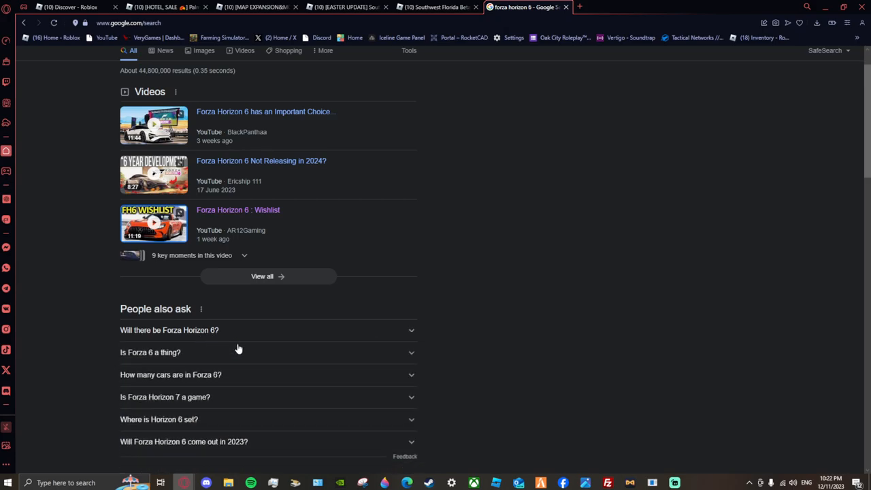
pyautogui.moveTo(208, 215)
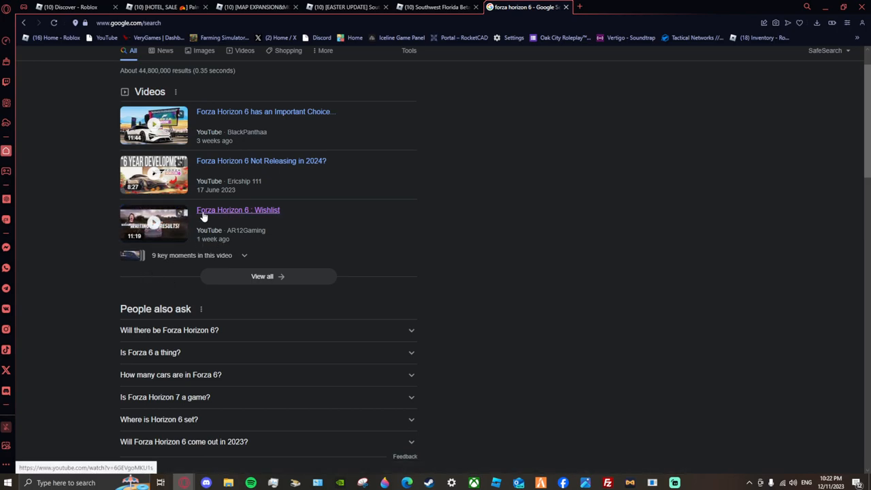
pyautogui.moveTo(238, 112)
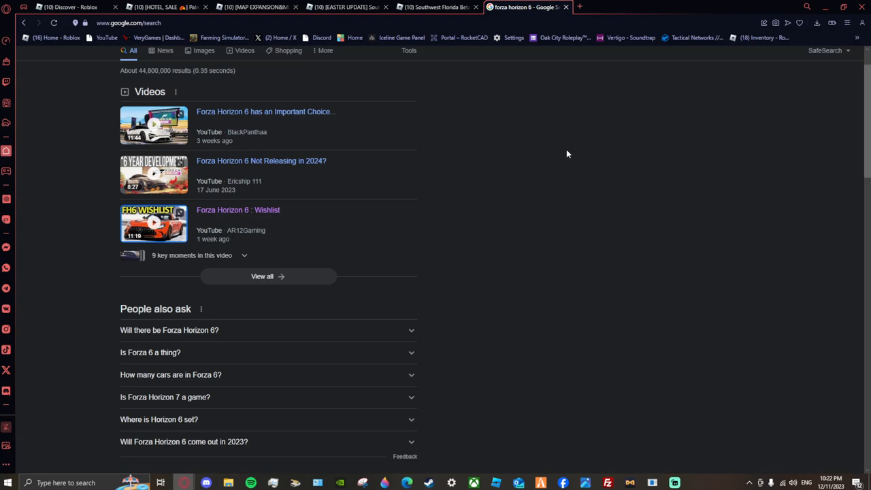
pyautogui.moveTo(567, 152)
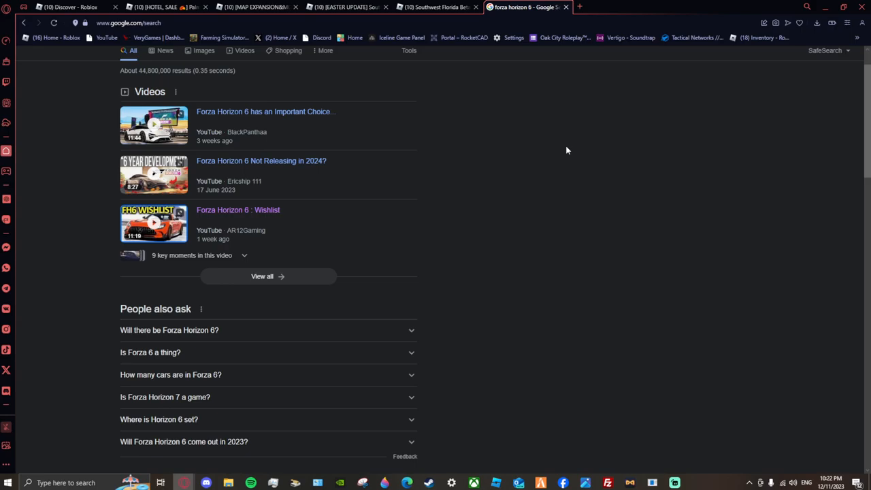
pyautogui.moveTo(549, 151)
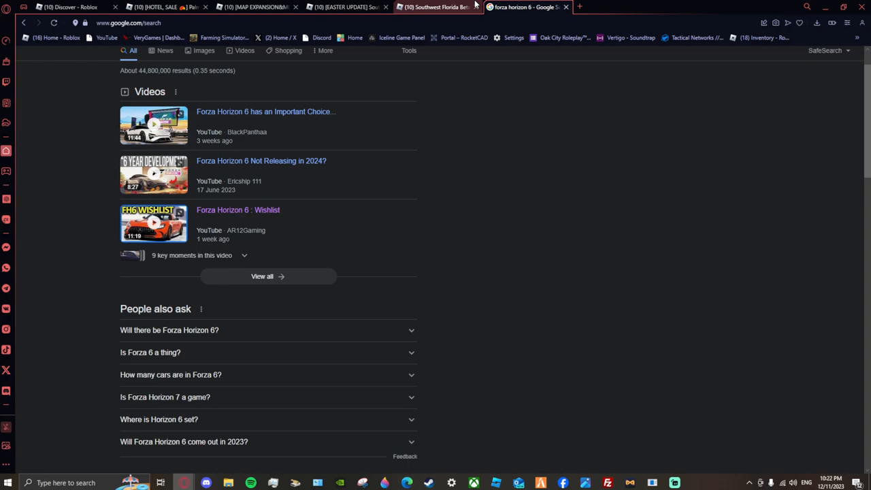
# Open YouTube in a new tab and go to the AussieGamingYT channel page
pyautogui.click(594, 7)
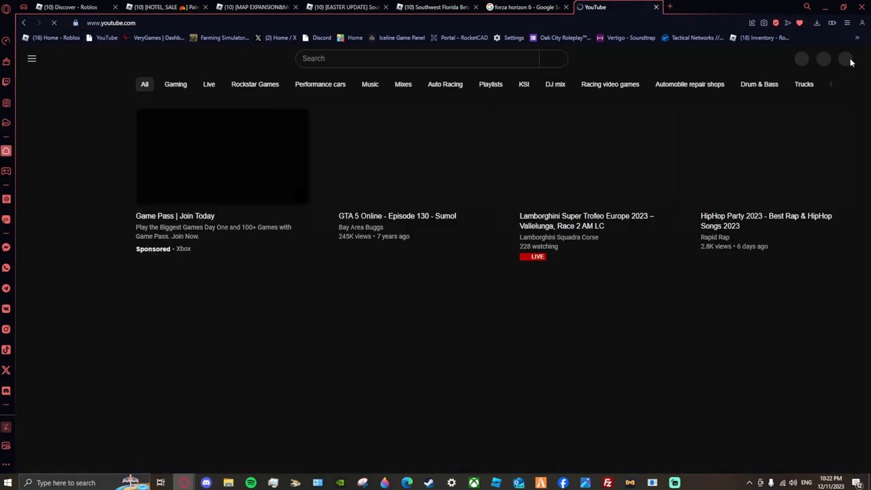
pyautogui.click(846, 61)
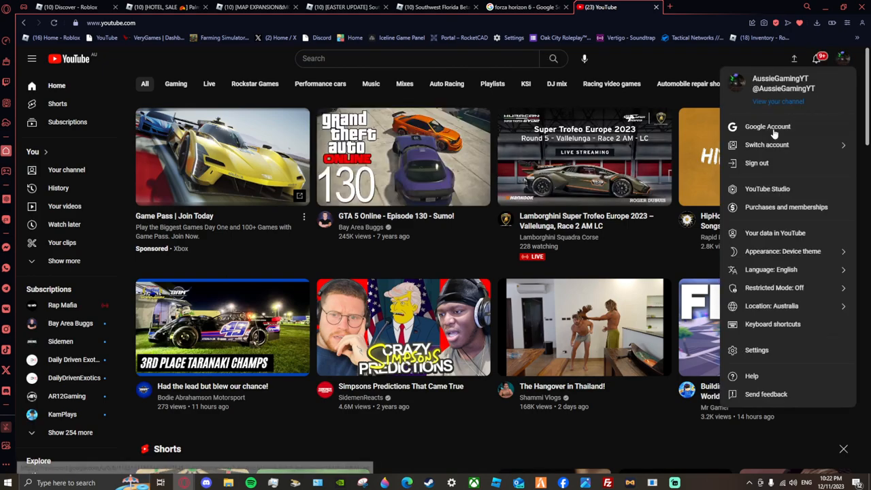
pyautogui.click(779, 101)
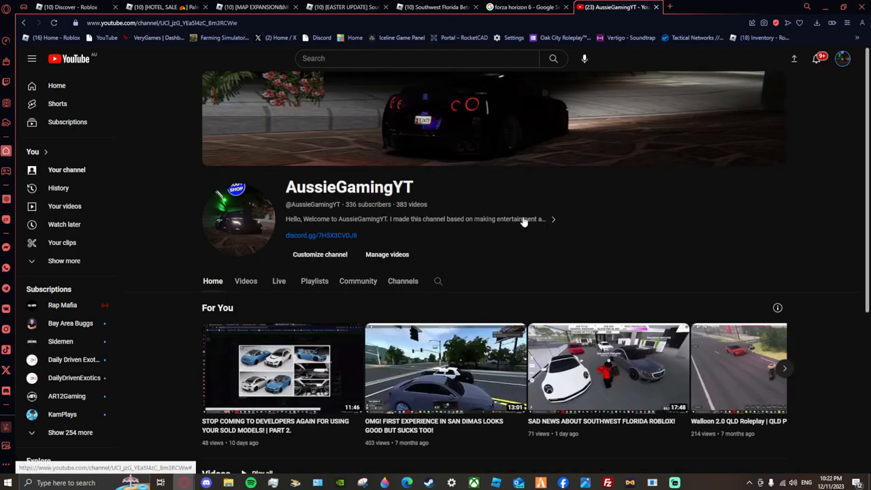
# Show the channel's Community tab and scroll through its milestone posts
pyautogui.click(358, 281)
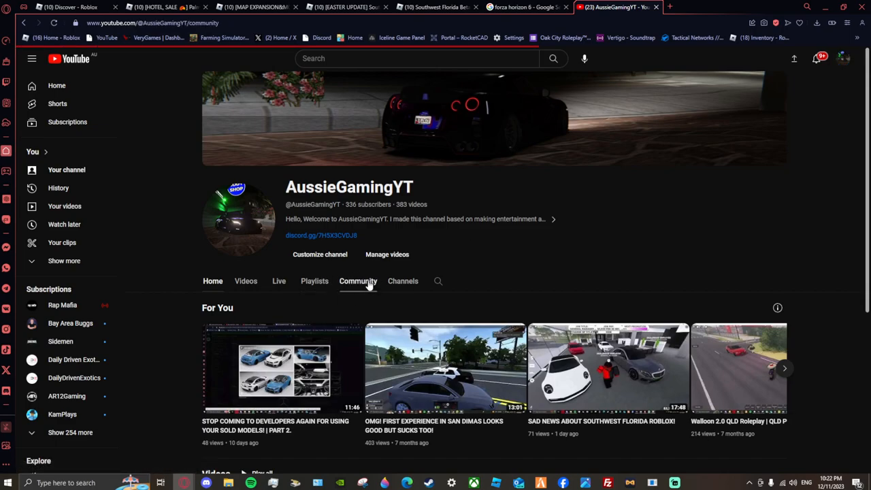
pyautogui.click(357, 281)
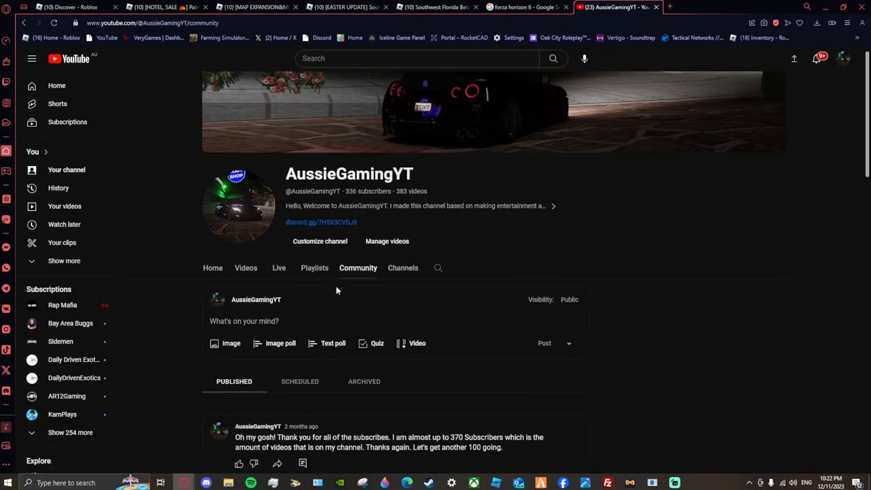
pyautogui.scroll(-3)
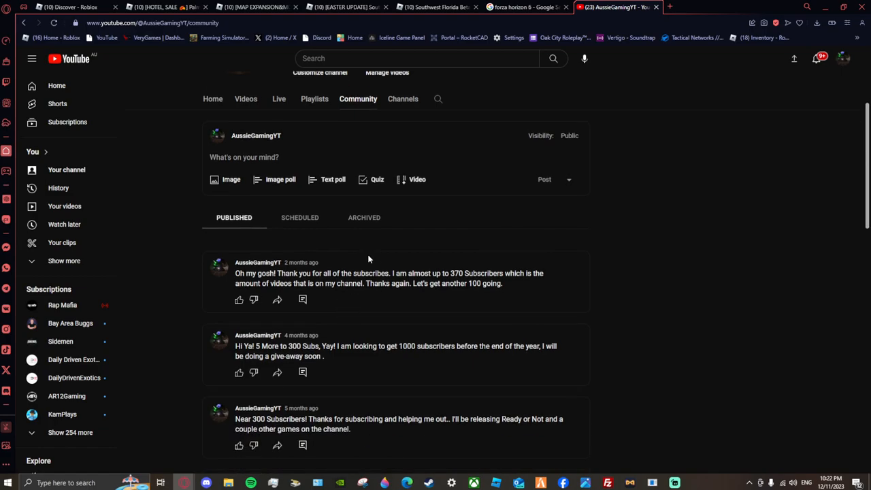
pyautogui.scroll(3)
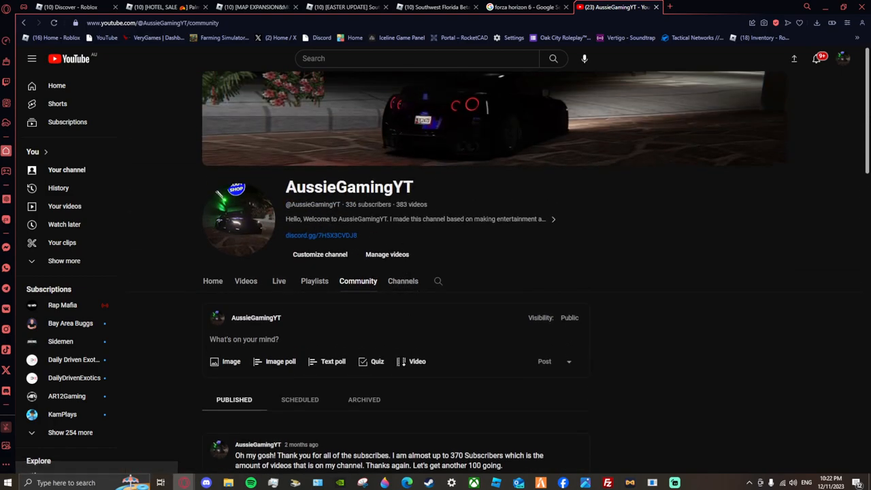
pyautogui.scroll(-3)
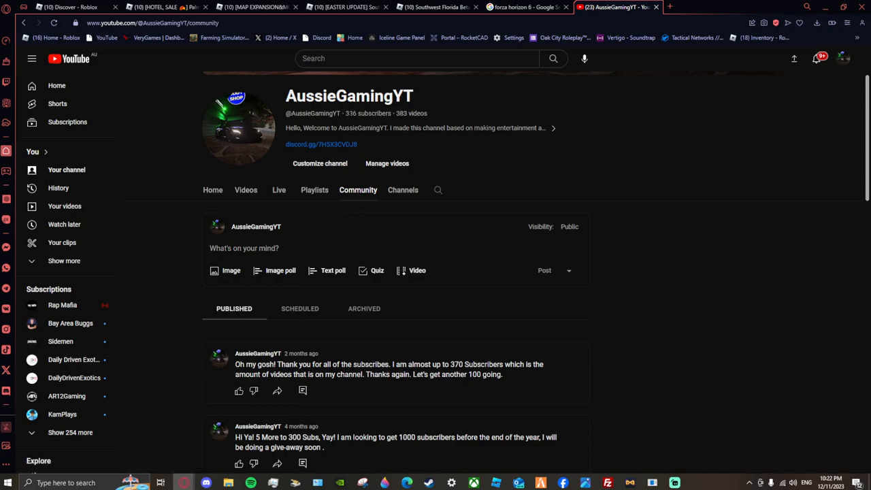
pyautogui.moveTo(381, 139)
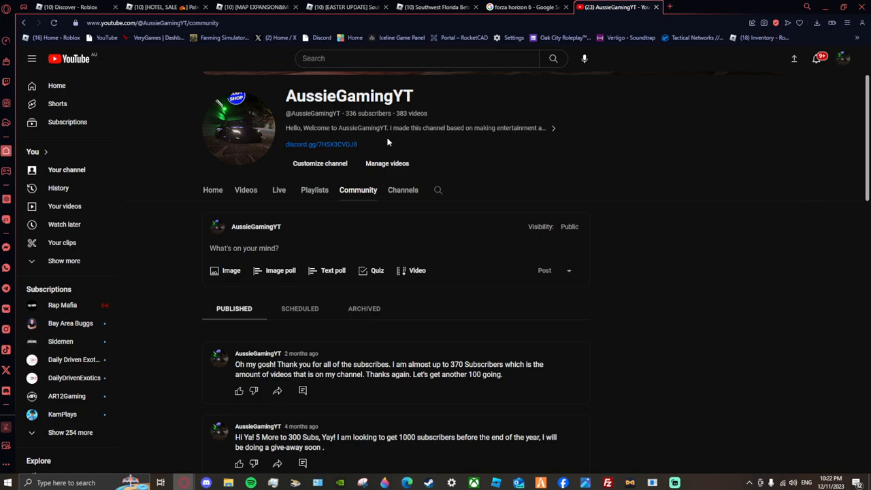
pyautogui.scroll(-3)
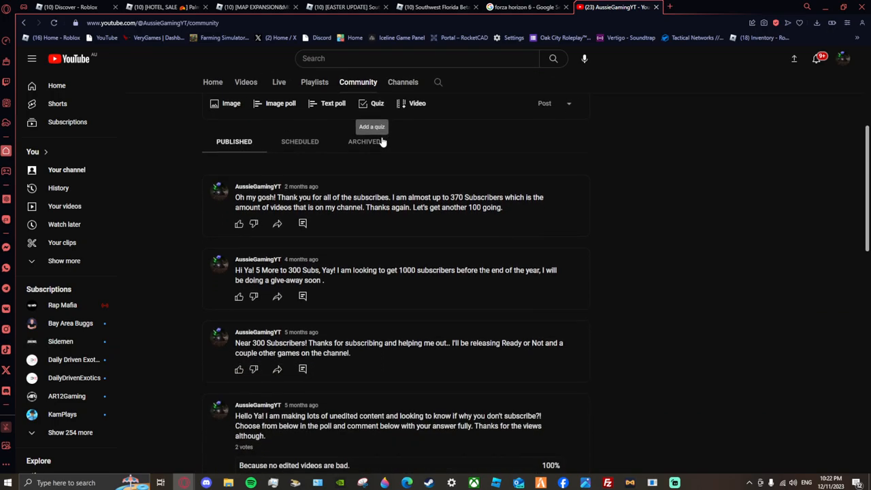
pyautogui.scroll(-3)
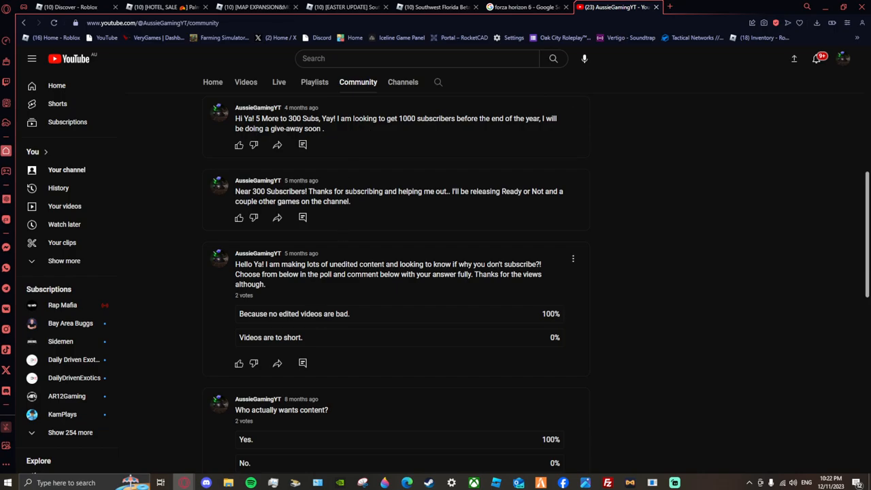
pyautogui.moveTo(272, 307)
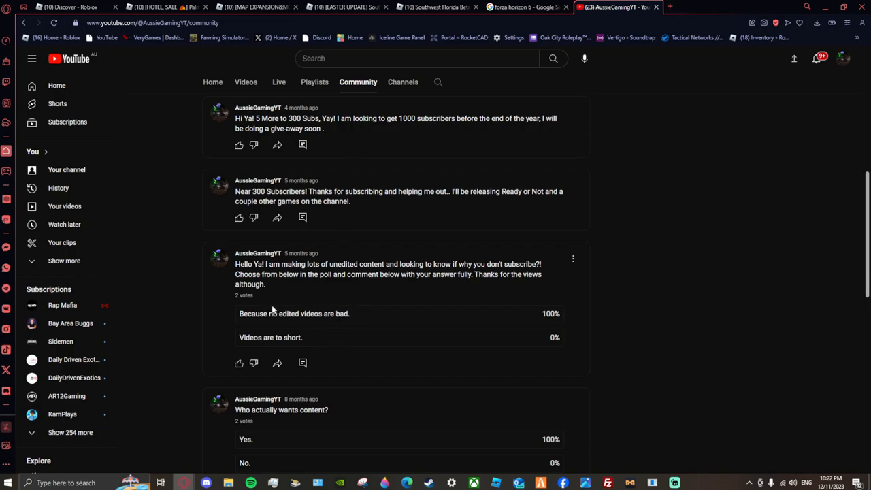
pyautogui.doubleClick(294, 313)
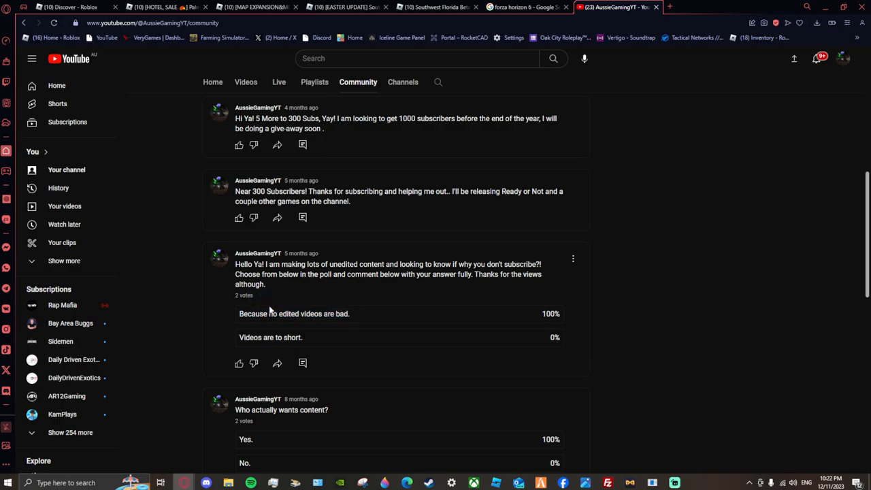
pyautogui.moveTo(279, 288)
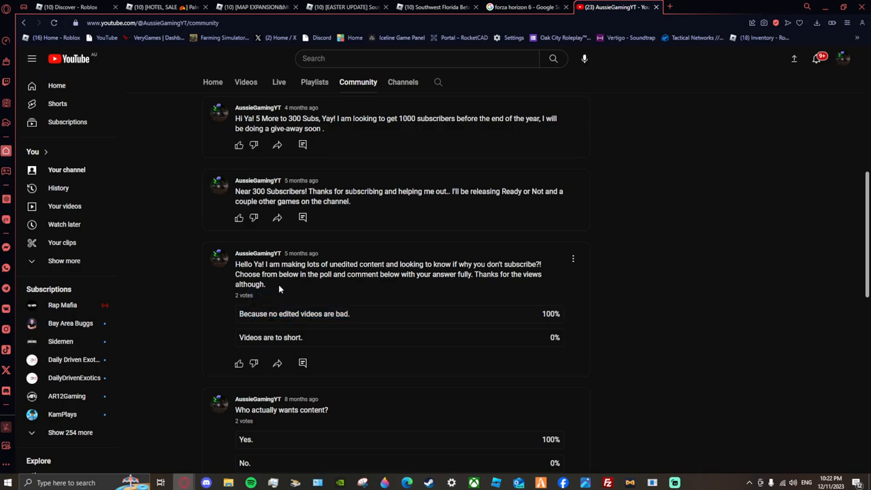
pyautogui.scroll(-3)
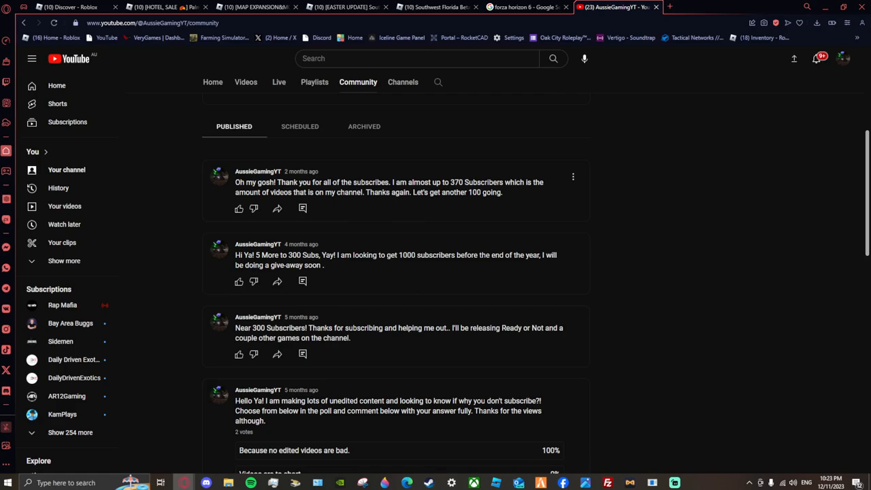
pyautogui.moveTo(476, 288)
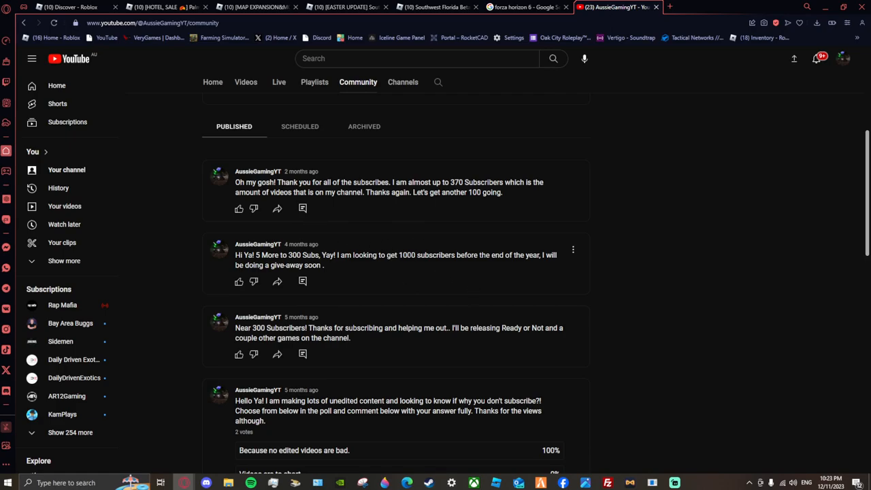
pyautogui.scroll(3)
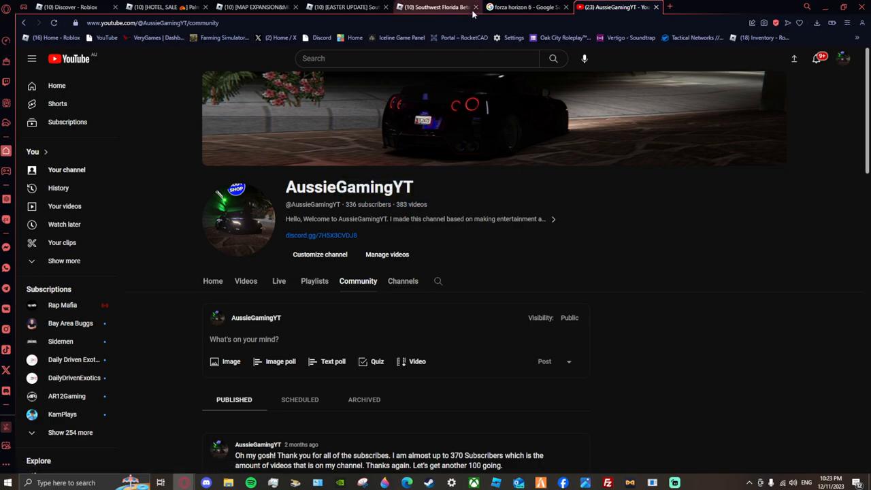
# Switch to the 'forza horizon 6 - Google Search' tab
pyautogui.click(531, 8)
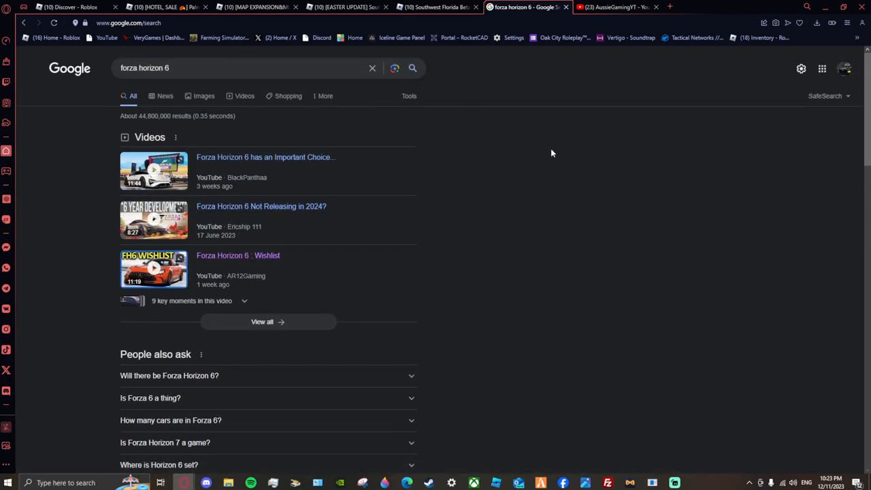
pyautogui.moveTo(516, 136)
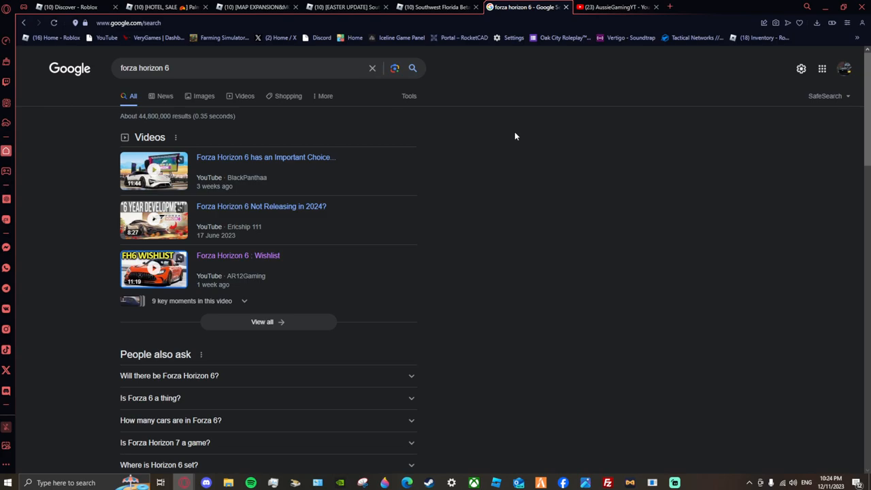
pyautogui.moveTo(115, 197)
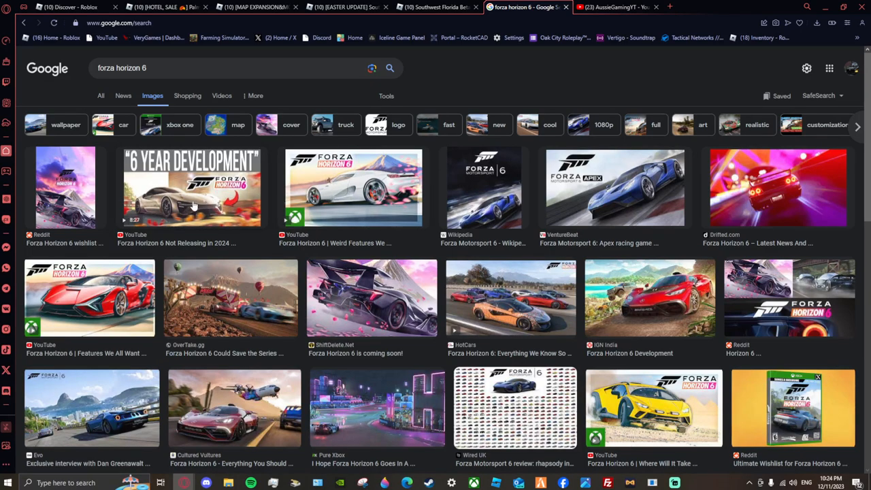
pyautogui.moveTo(641, 434)
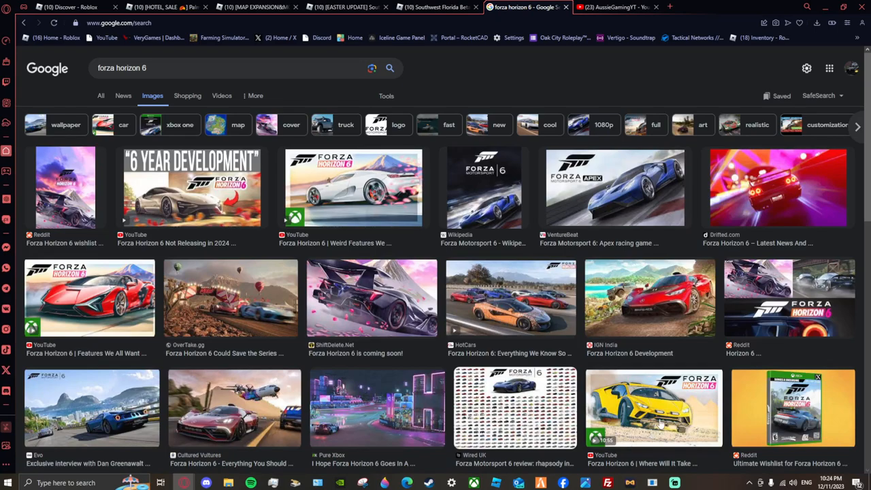
pyautogui.moveTo(626, 394)
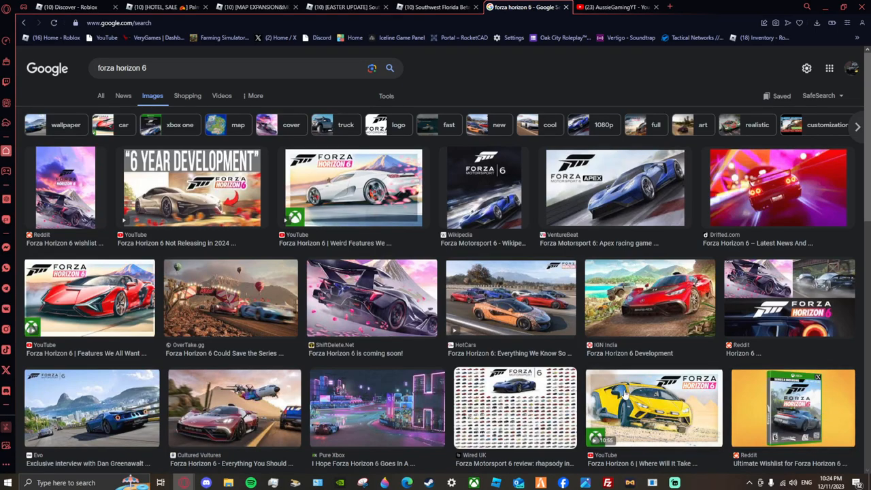
pyautogui.moveTo(638, 364)
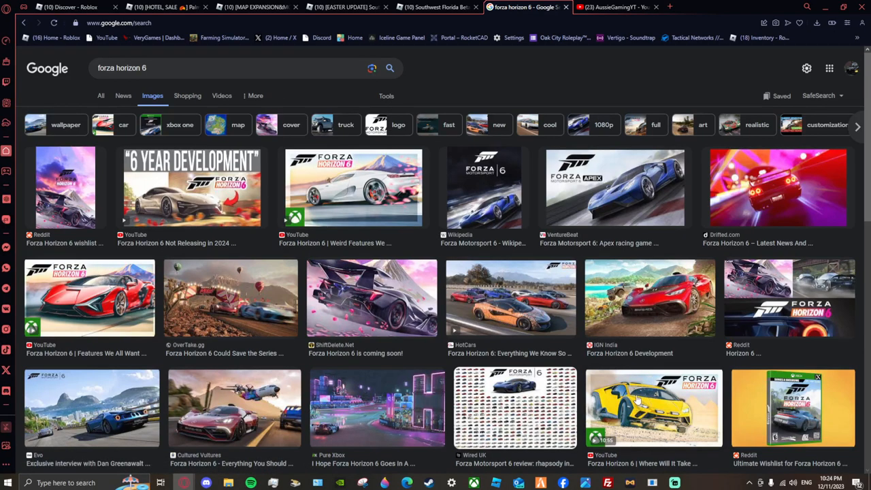
pyautogui.moveTo(352, 282)
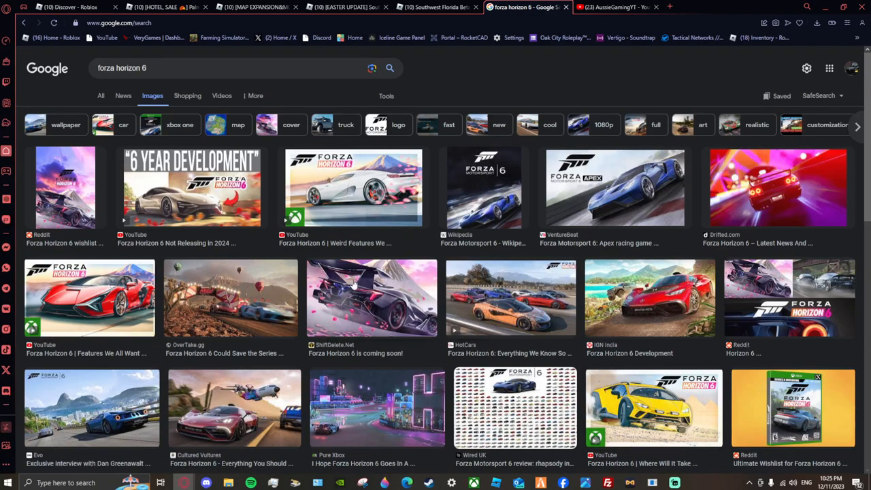
pyautogui.moveTo(371, 287)
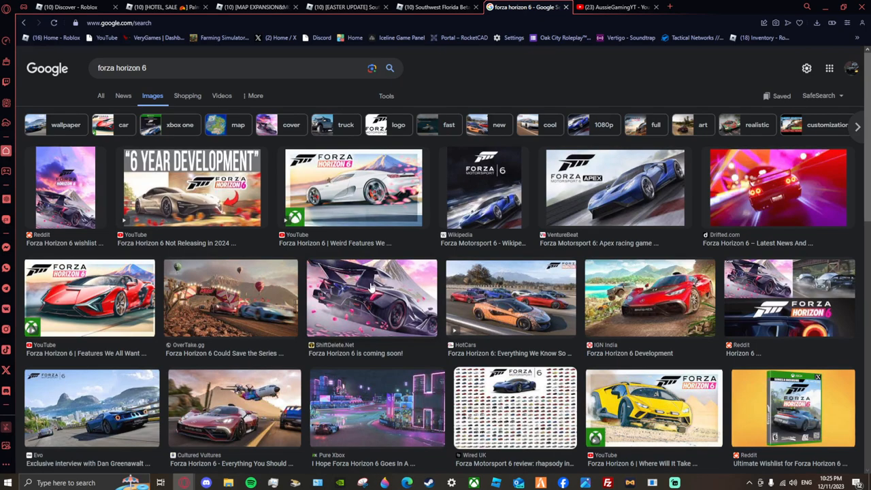
pyautogui.moveTo(138, 246)
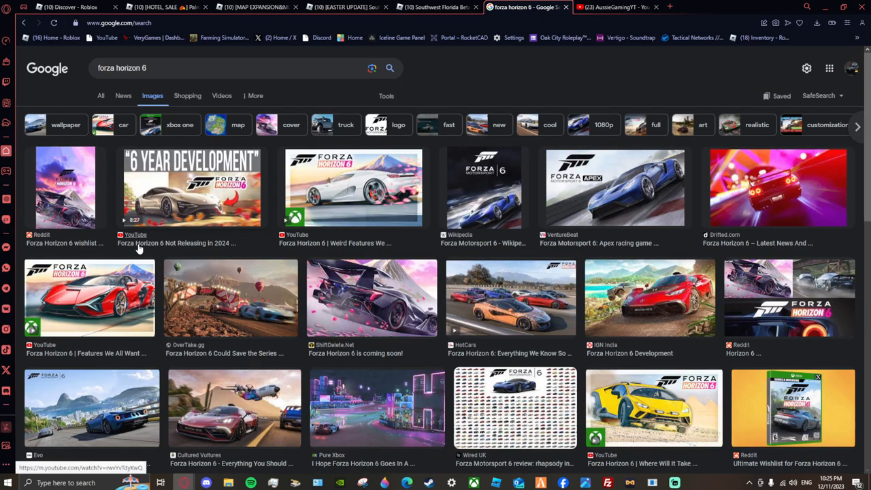
pyautogui.moveTo(141, 248)
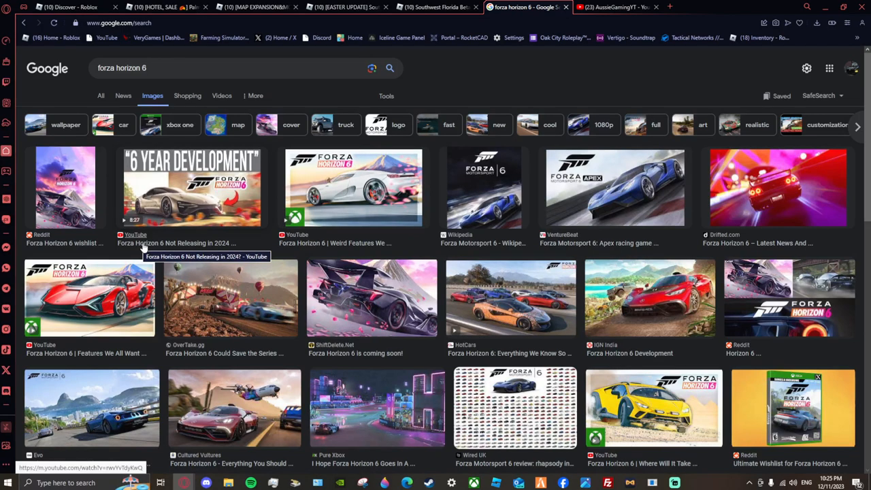
pyautogui.moveTo(128, 245)
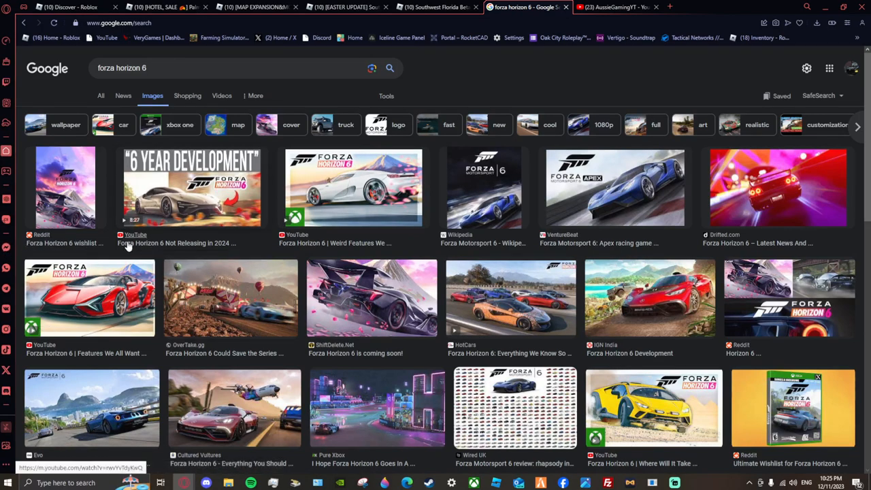
pyautogui.moveTo(296, 238)
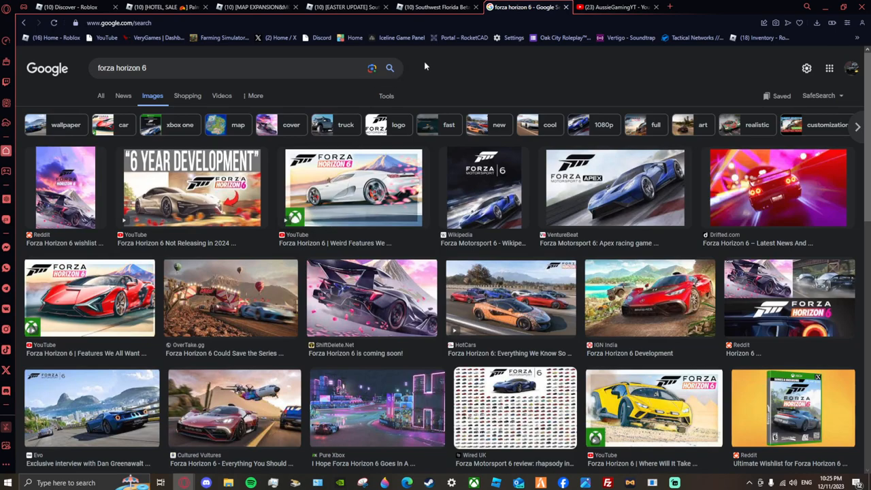
pyautogui.scroll(-3)
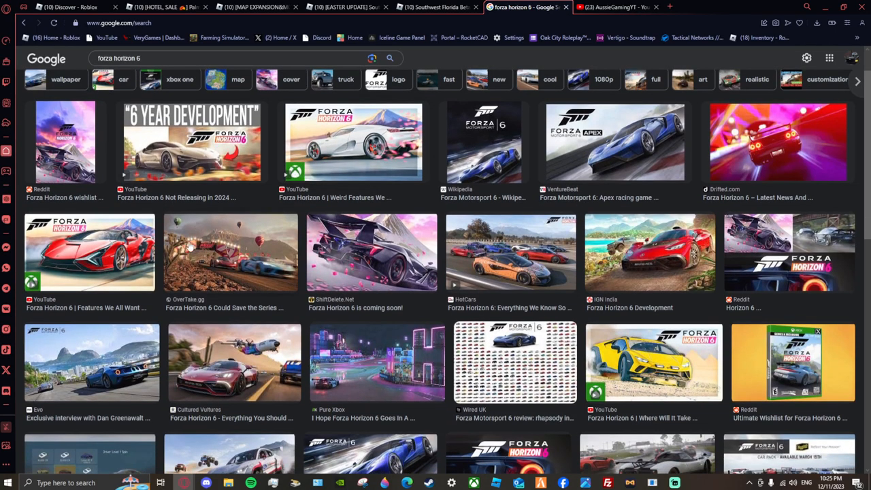
pyautogui.scroll(-3)
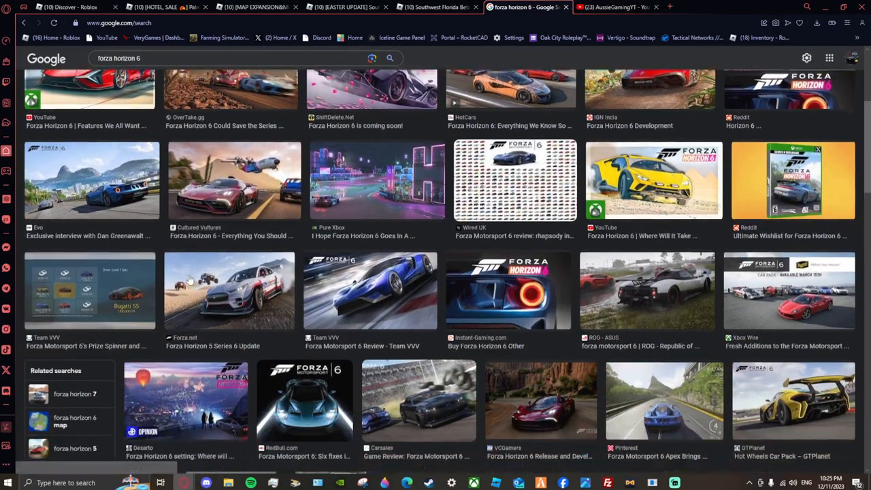
pyautogui.scroll(-3)
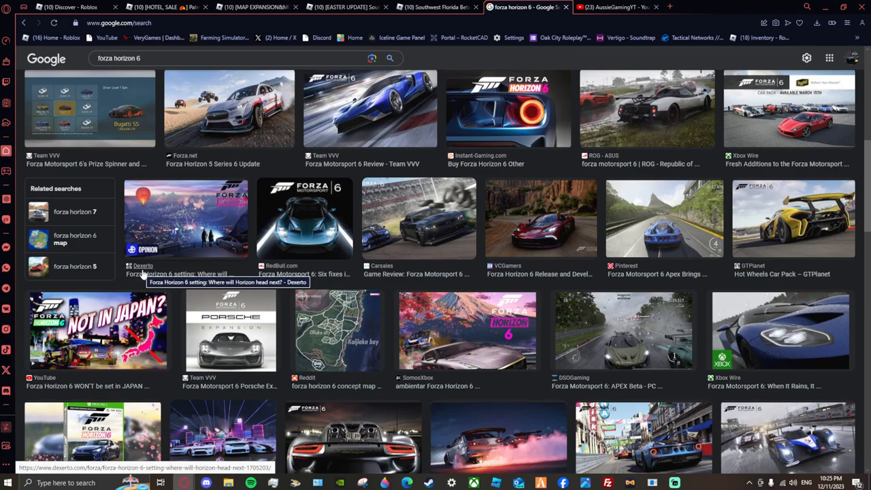
pyautogui.moveTo(182, 419)
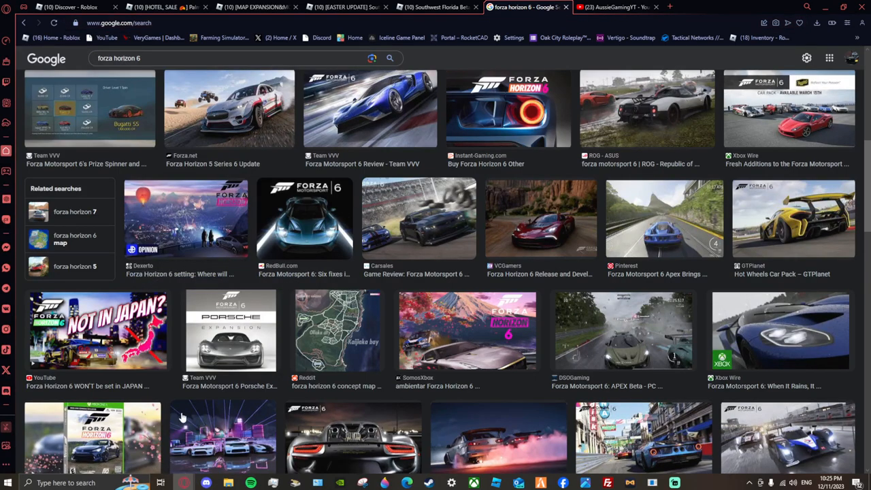
pyautogui.moveTo(417, 228)
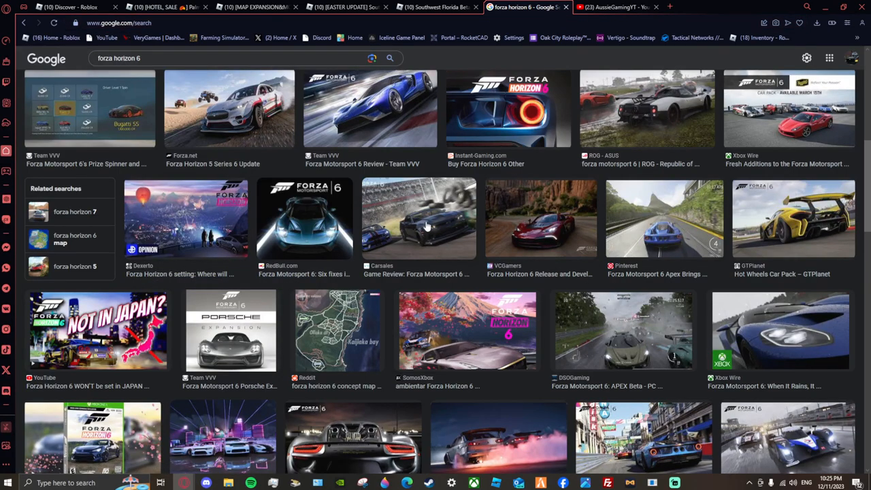
pyautogui.scroll(-3)
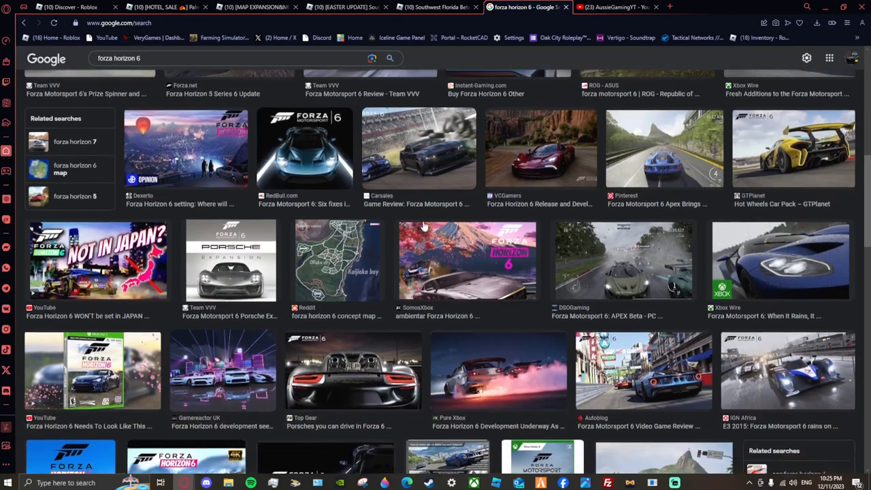
pyautogui.scroll(-3)
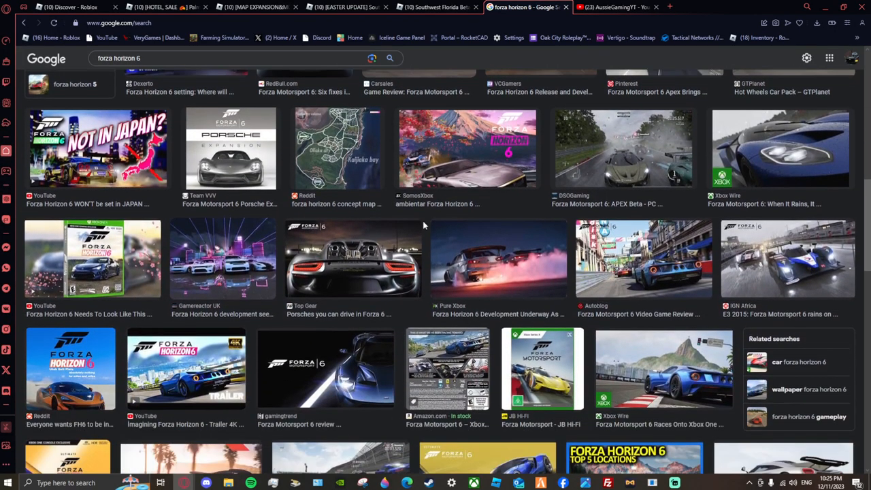
pyautogui.scroll(-3)
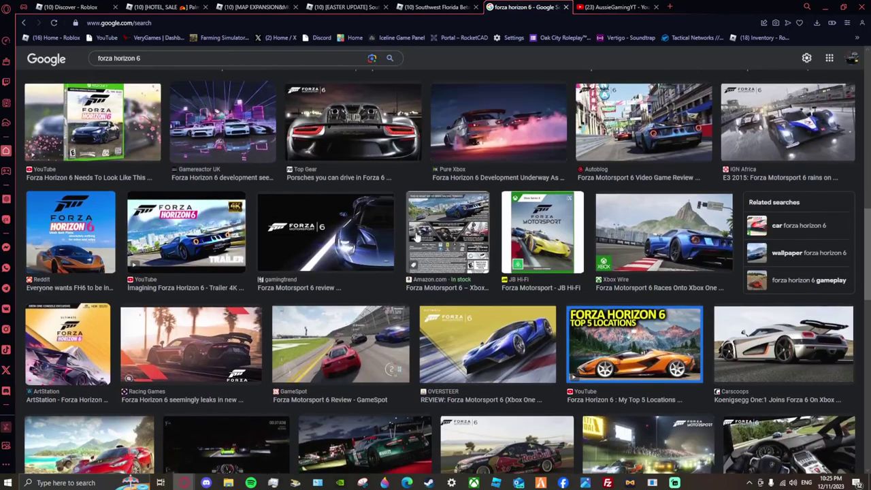
pyautogui.scroll(-3)
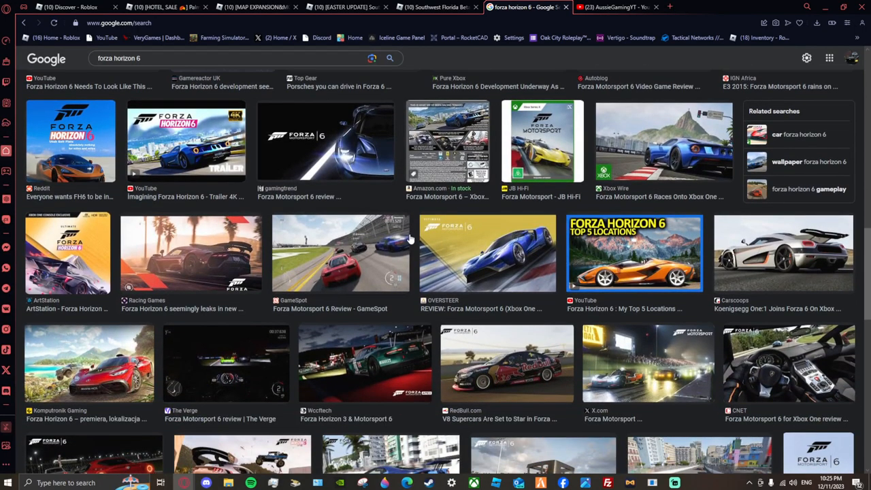
pyautogui.scroll(-3)
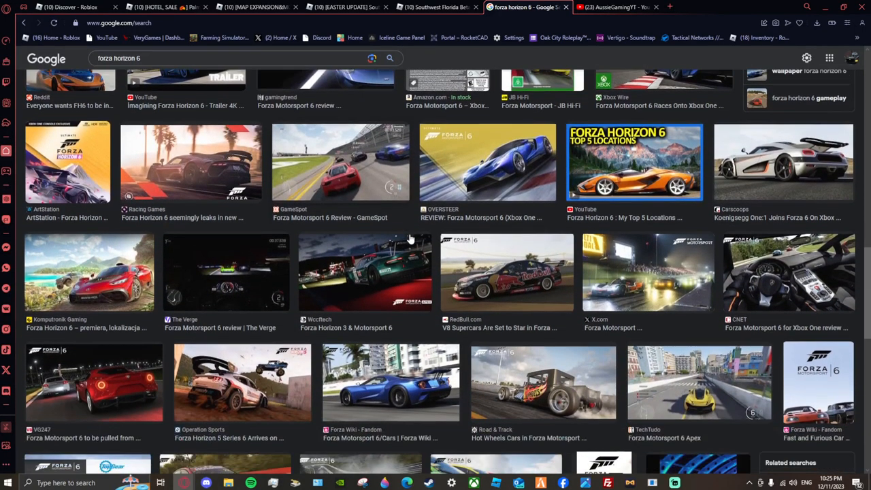
pyautogui.scroll(-3)
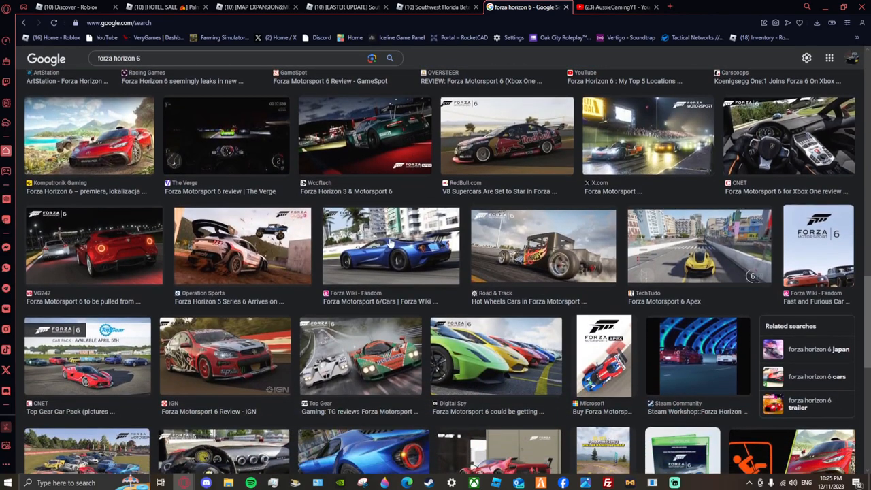
pyautogui.scroll(-3)
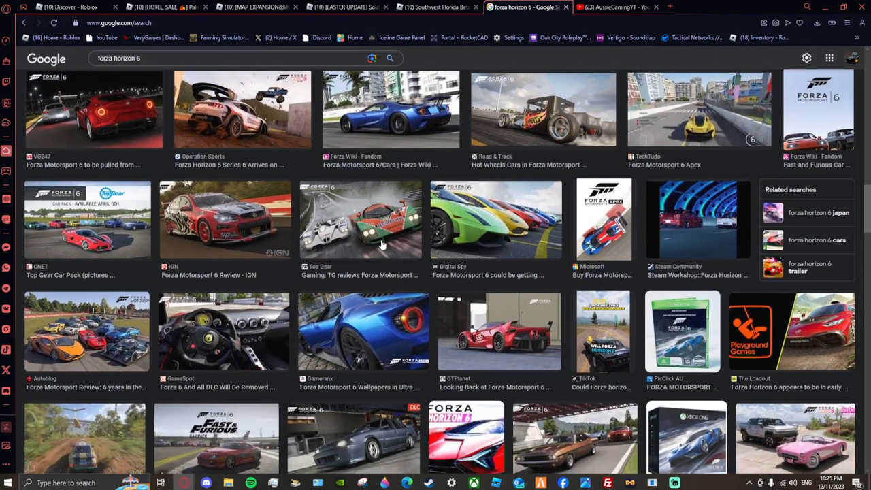
pyautogui.scroll(-3)
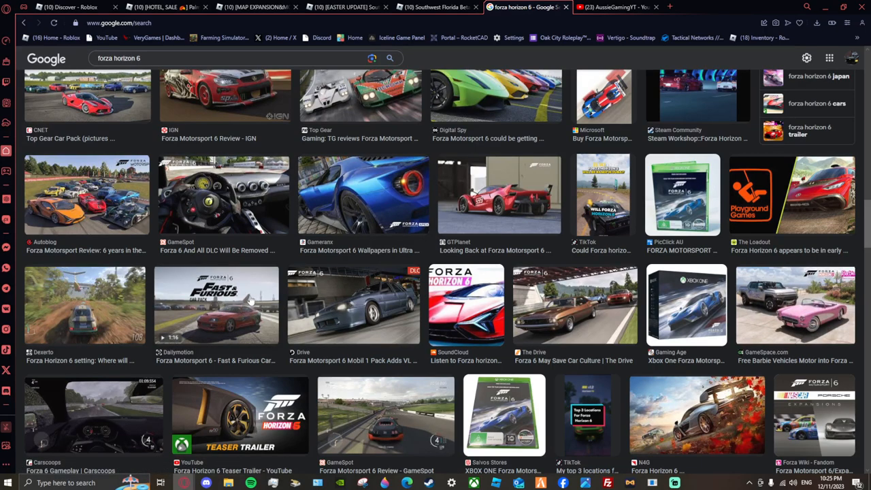
pyautogui.moveTo(256, 286)
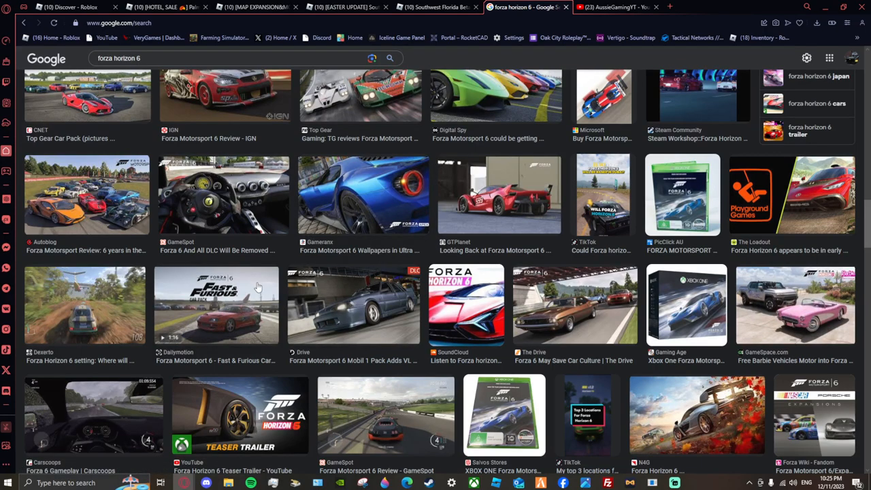
pyautogui.moveTo(214, 330)
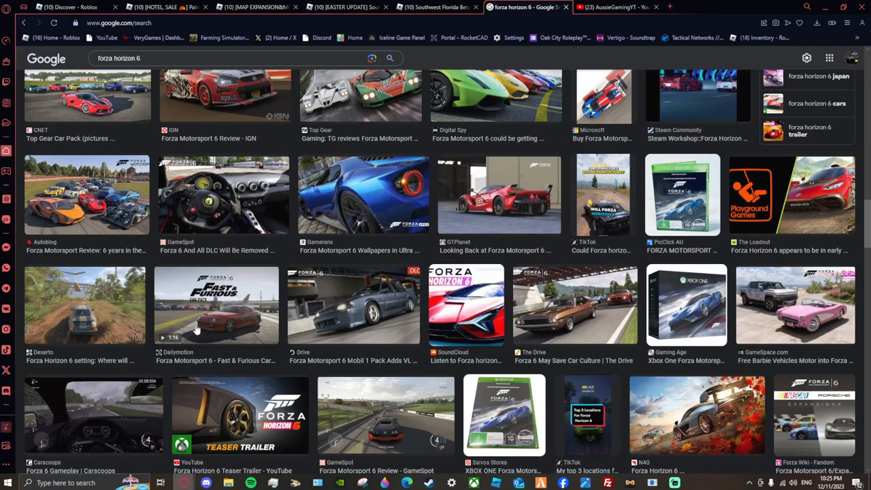
pyautogui.moveTo(368, 319)
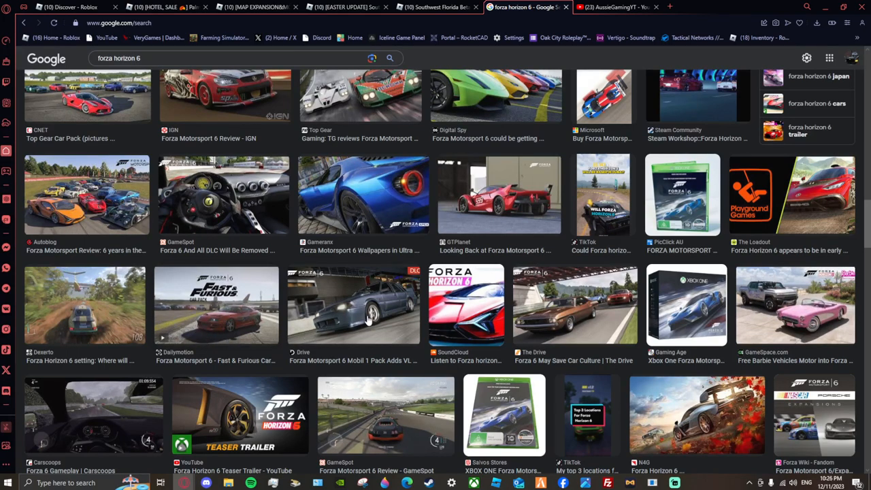
pyautogui.moveTo(352, 324)
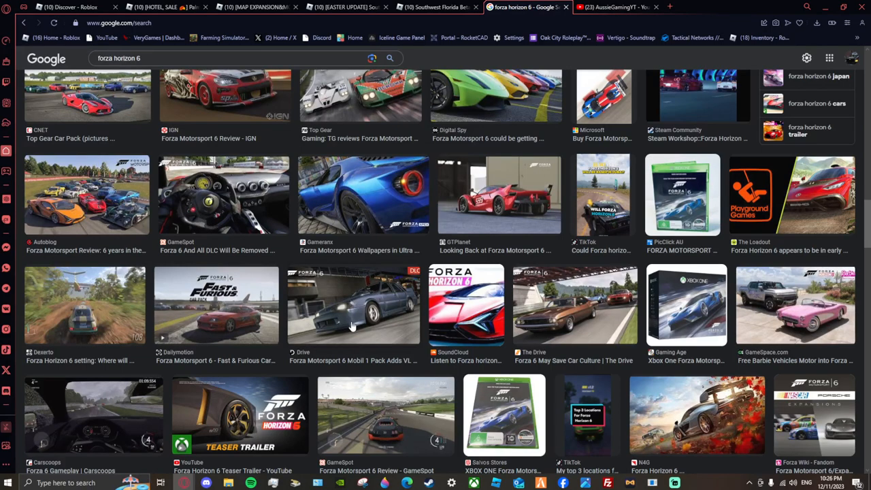
pyautogui.moveTo(344, 322)
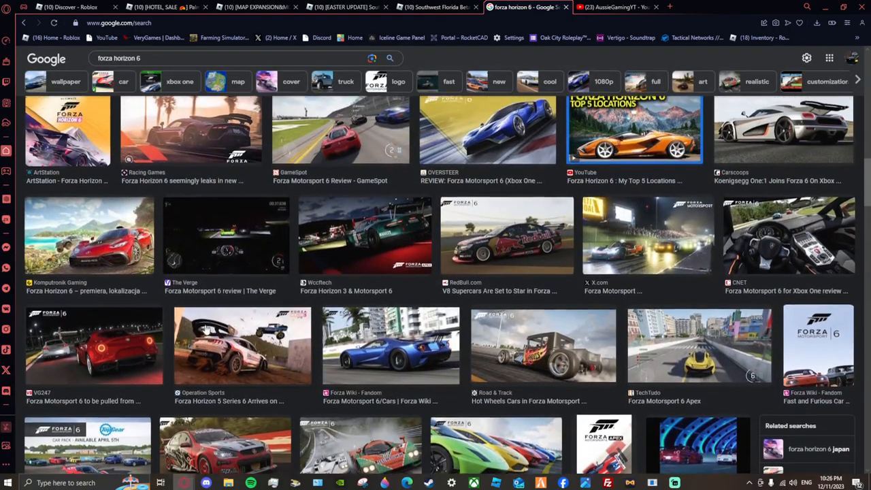
# Scroll through the image results beside the 'Forza Horizon 6 Needs To Look Like This' preview
pyautogui.scroll(-3)
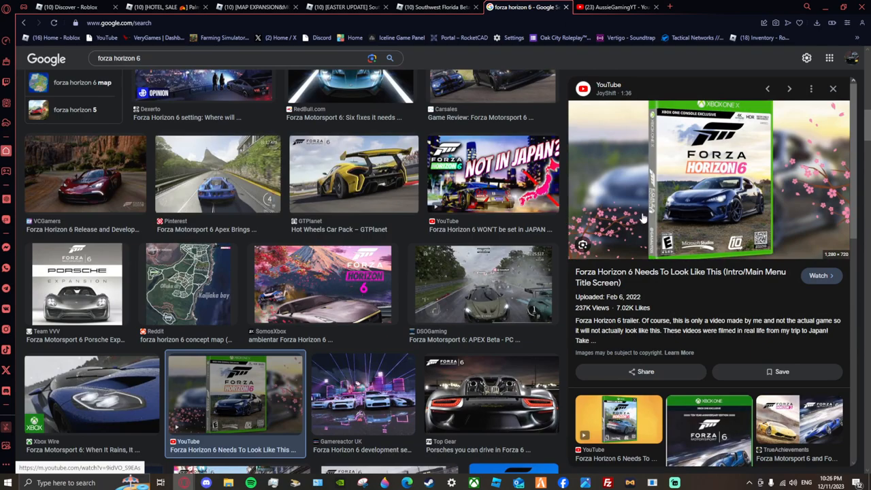
pyautogui.moveTo(696, 223)
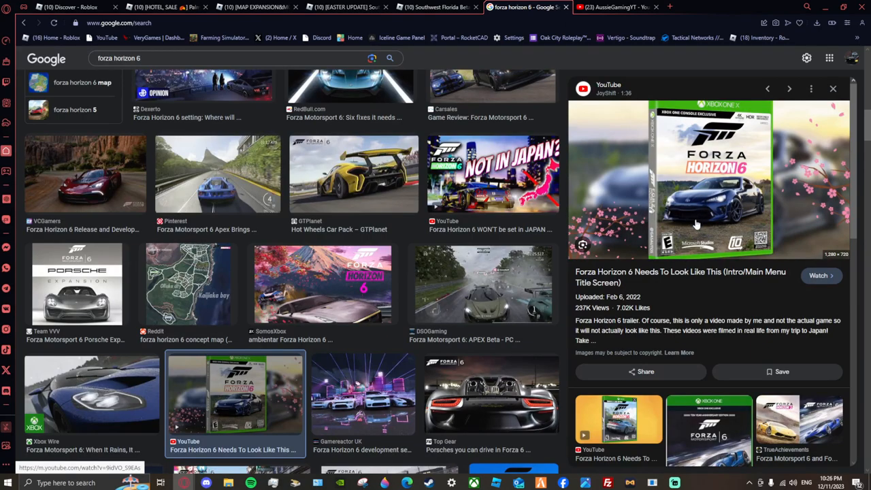
pyautogui.moveTo(684, 220)
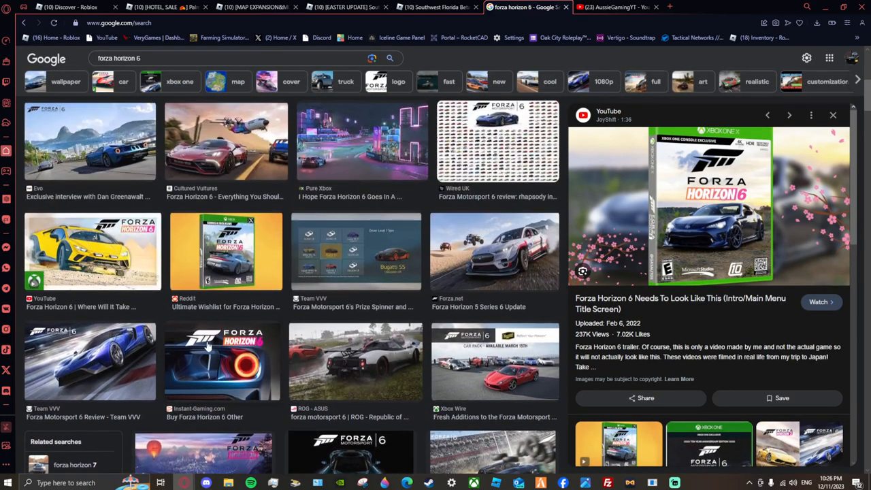
pyautogui.moveTo(239, 326)
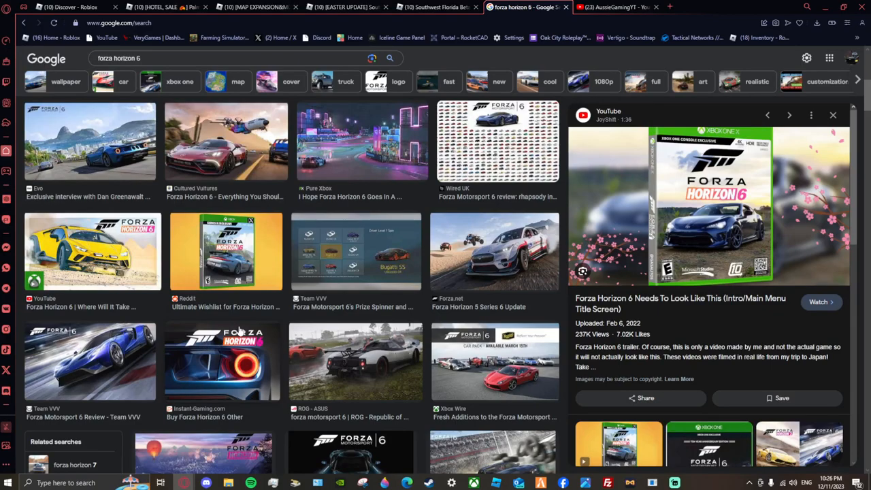
pyautogui.moveTo(482, 228)
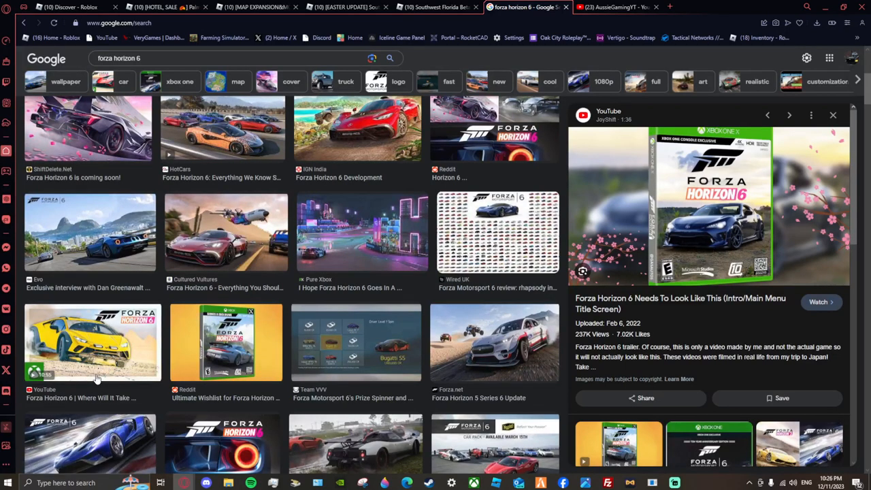
pyautogui.scroll(-3)
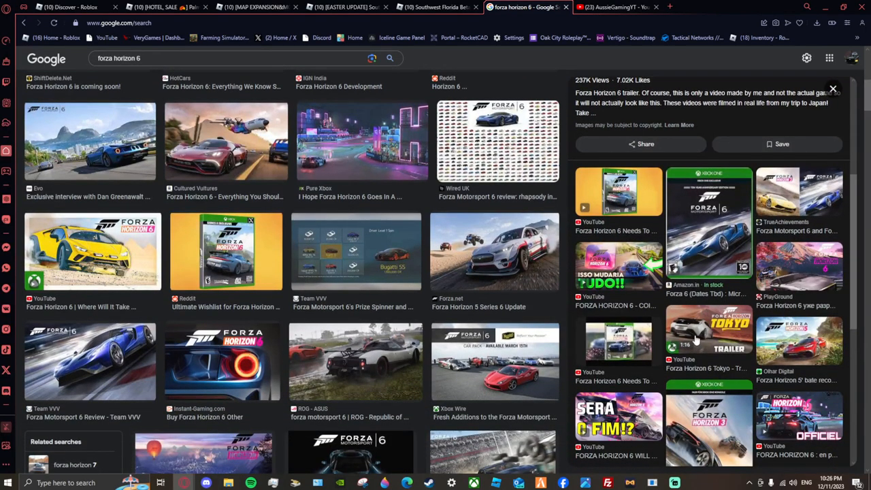
# Preview the 'Forza Horizon 6 Tokyo - Trailer' video from the related results
pyautogui.click(707, 335)
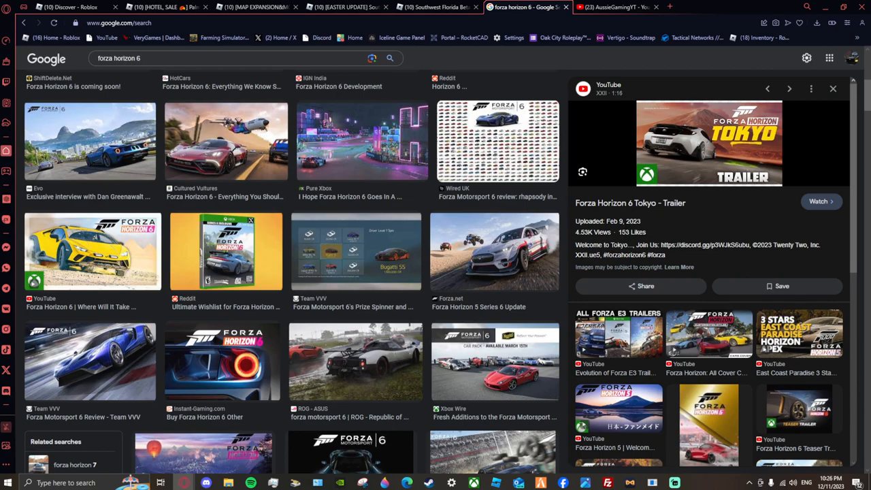
pyautogui.moveTo(687, 161)
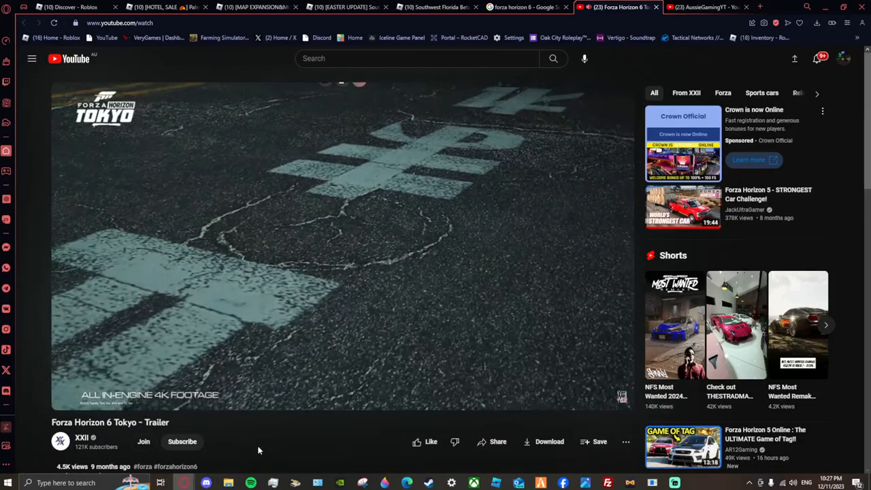
pyautogui.moveTo(253, 430)
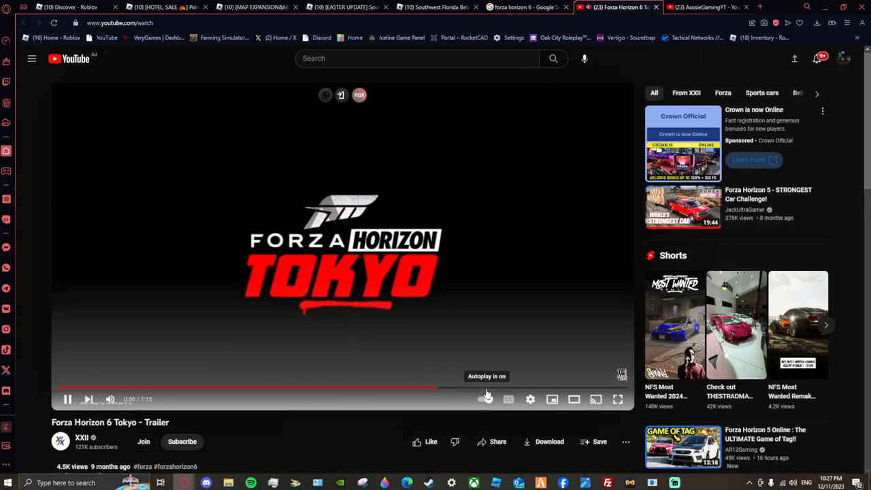
pyautogui.moveTo(541, 388)
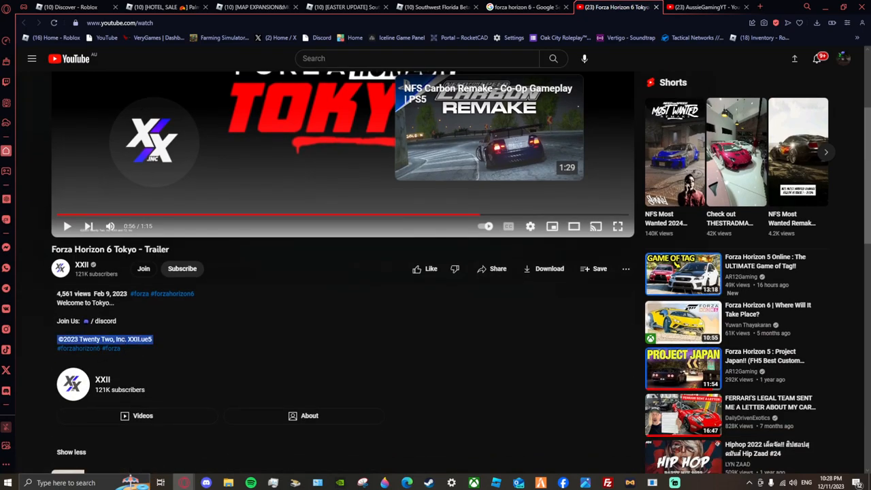
pyautogui.scroll(-3)
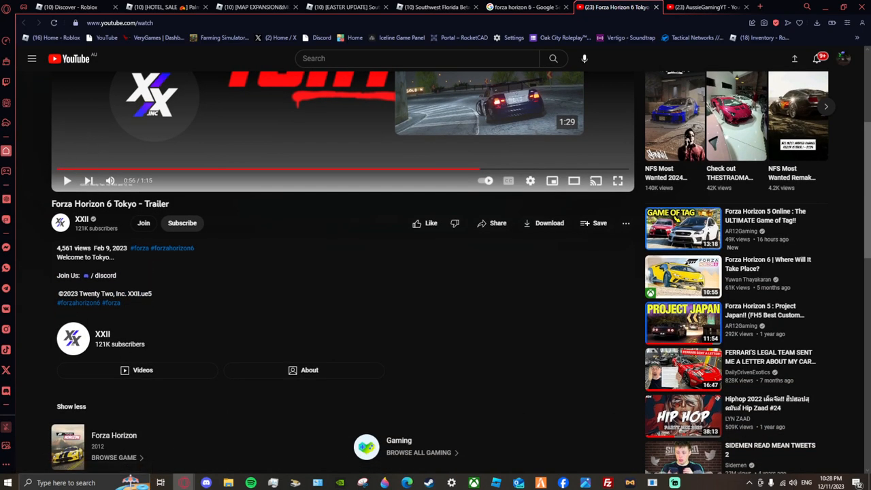
pyautogui.scroll(-3)
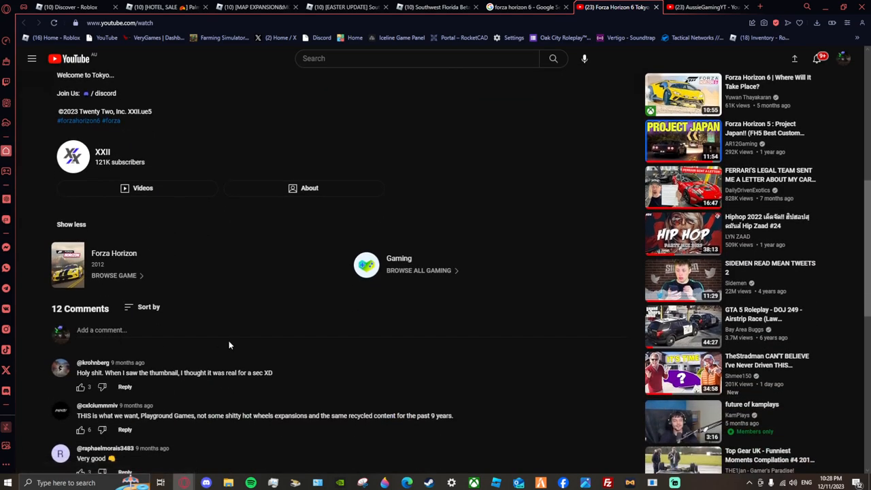
pyautogui.scroll(-3)
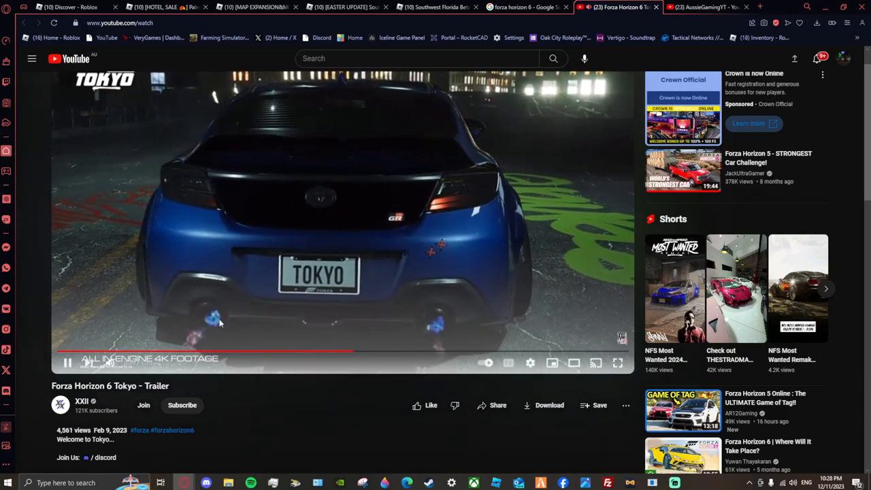
pyautogui.moveTo(264, 398)
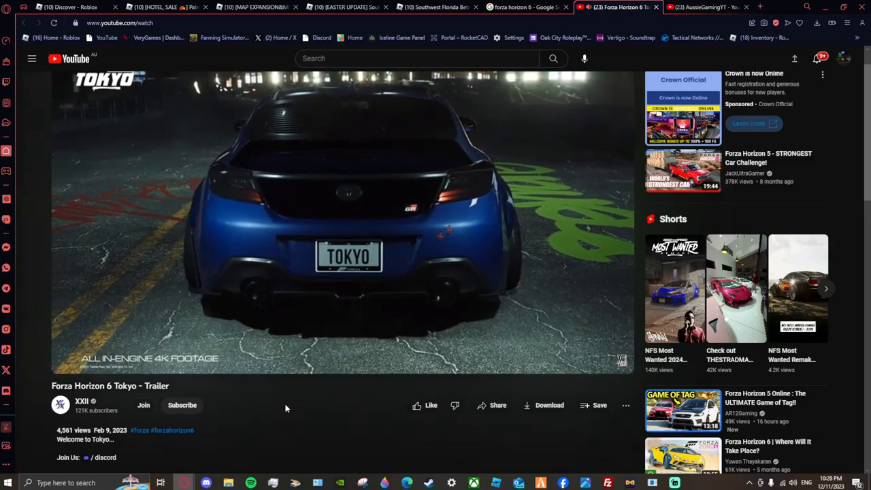
pyautogui.moveTo(293, 392)
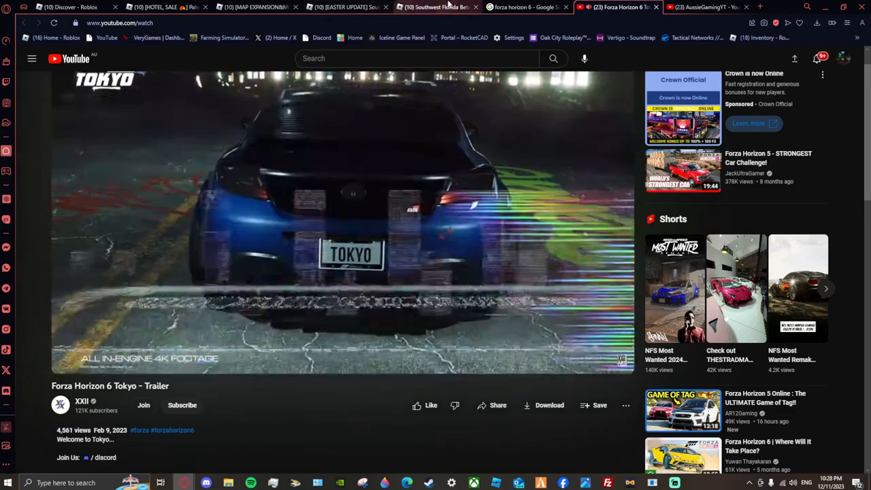
# Switch back to the Google Search tab with the forza horizon 6 image results
pyautogui.click(524, 8)
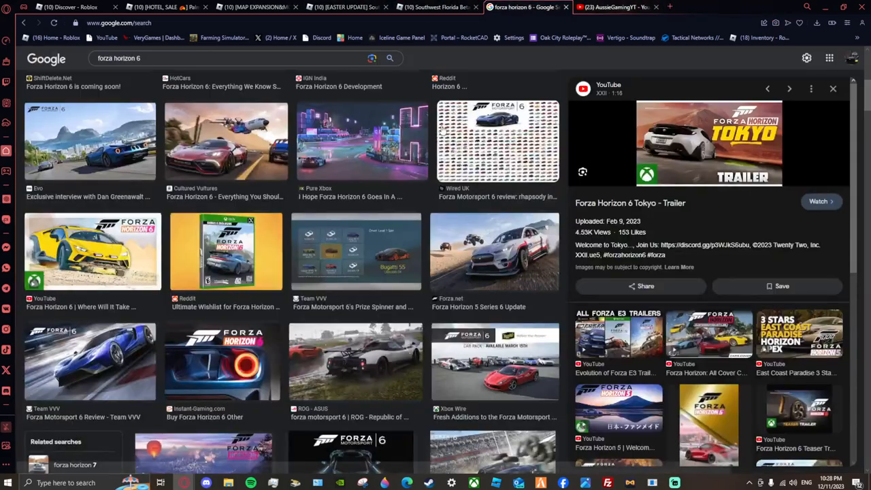
pyautogui.scroll(-3)
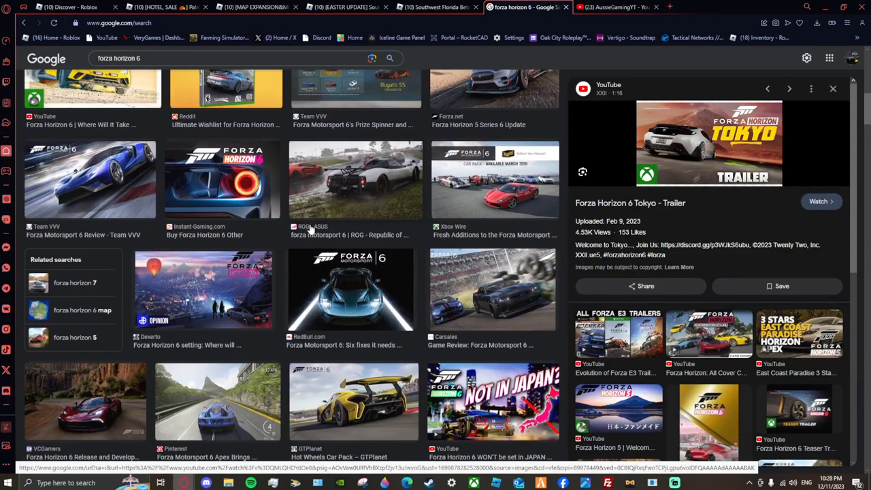
pyautogui.scroll(-3)
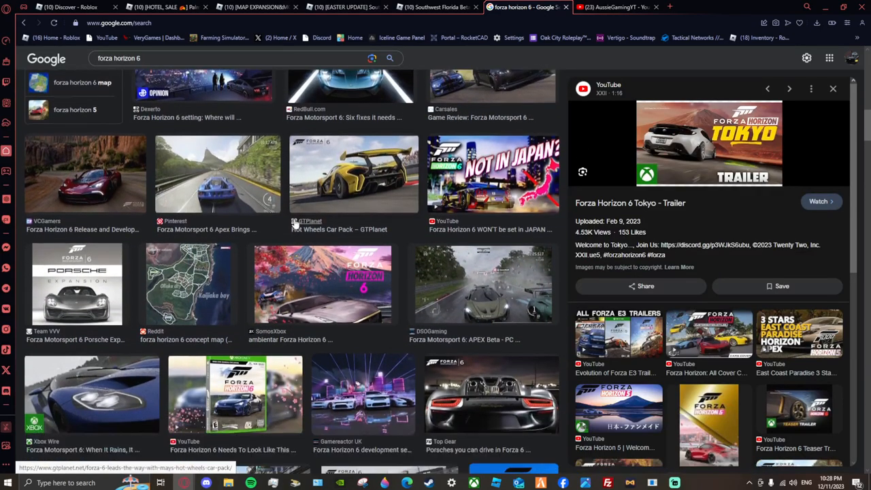
pyautogui.moveTo(447, 244)
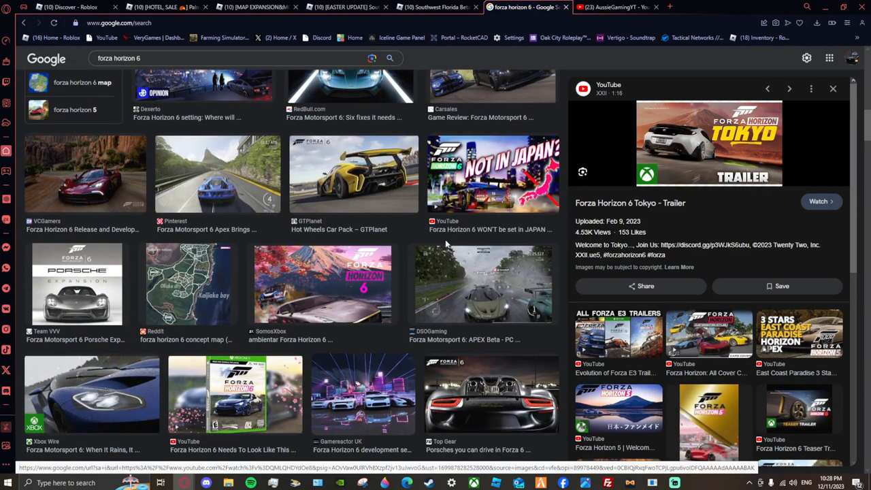
pyautogui.moveTo(331, 201)
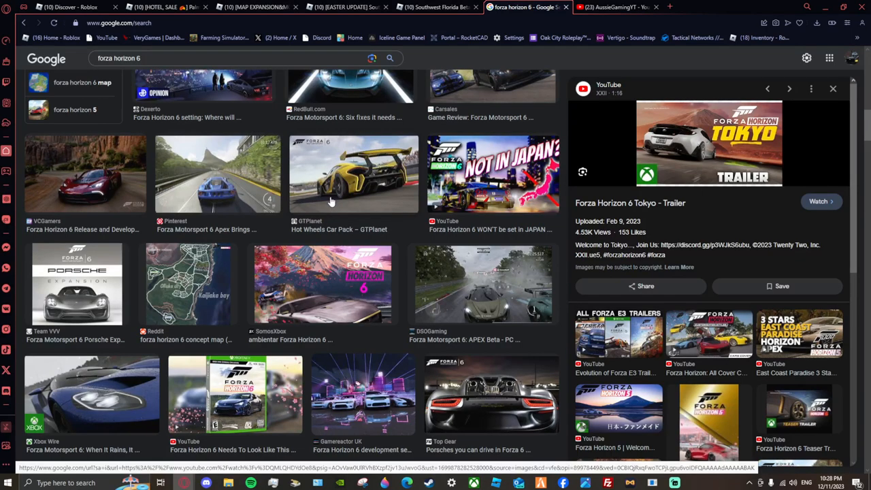
pyautogui.scroll(-3)
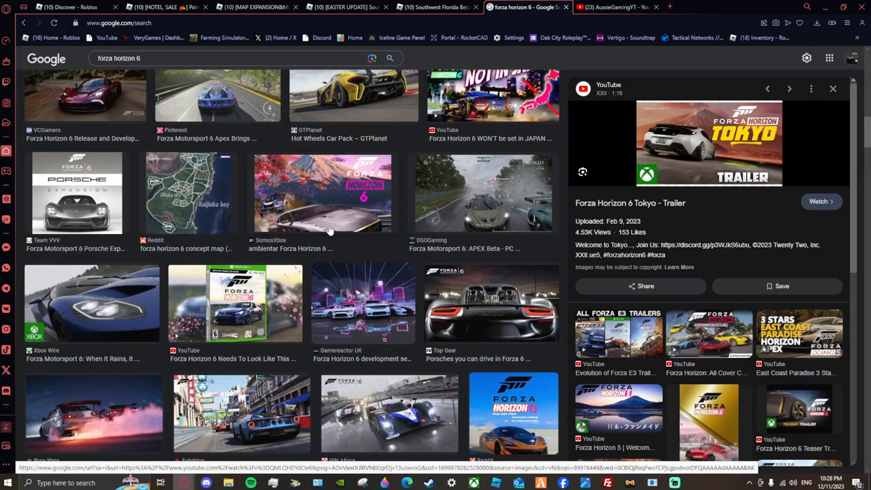
pyautogui.scroll(-3)
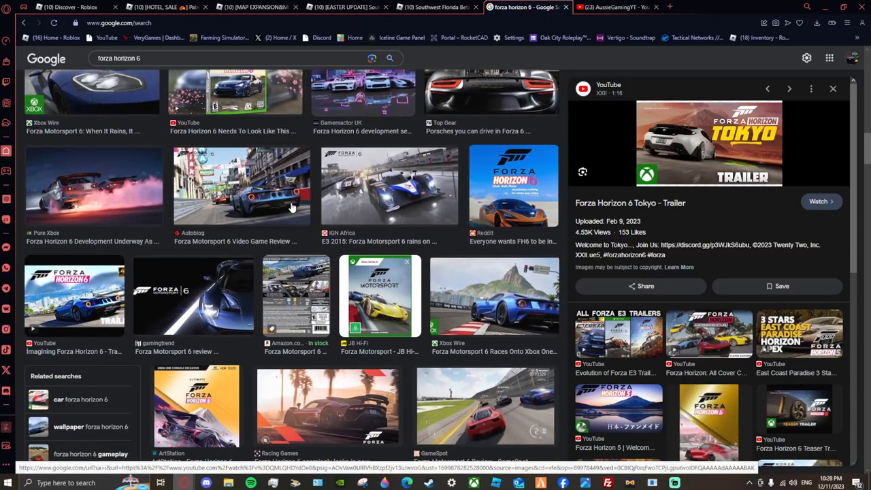
pyautogui.moveTo(279, 213)
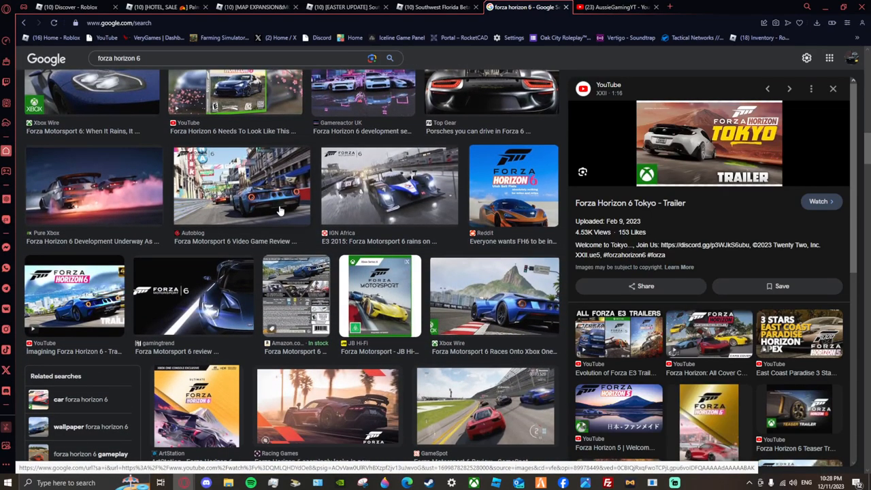
pyautogui.scroll(-3)
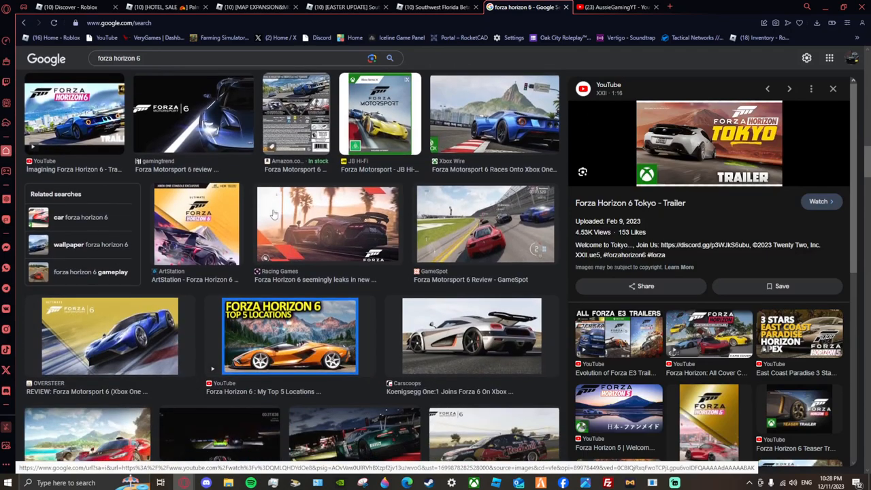
pyautogui.scroll(-3)
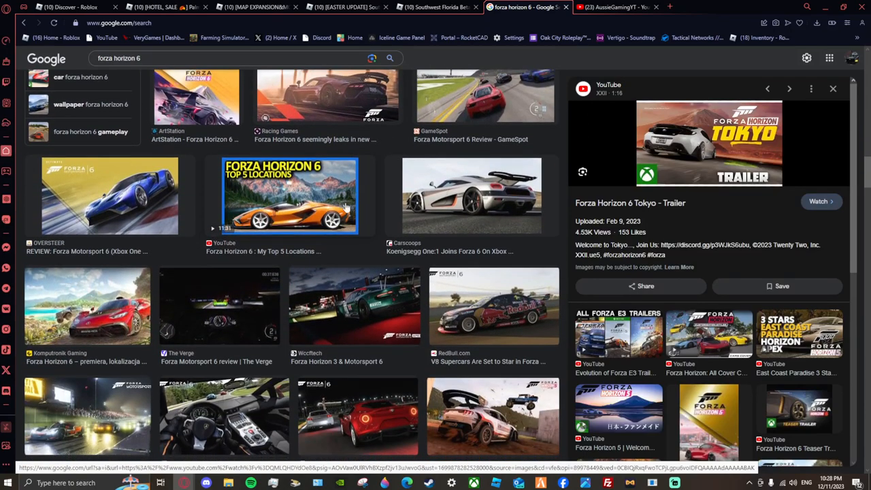
pyautogui.scroll(-3)
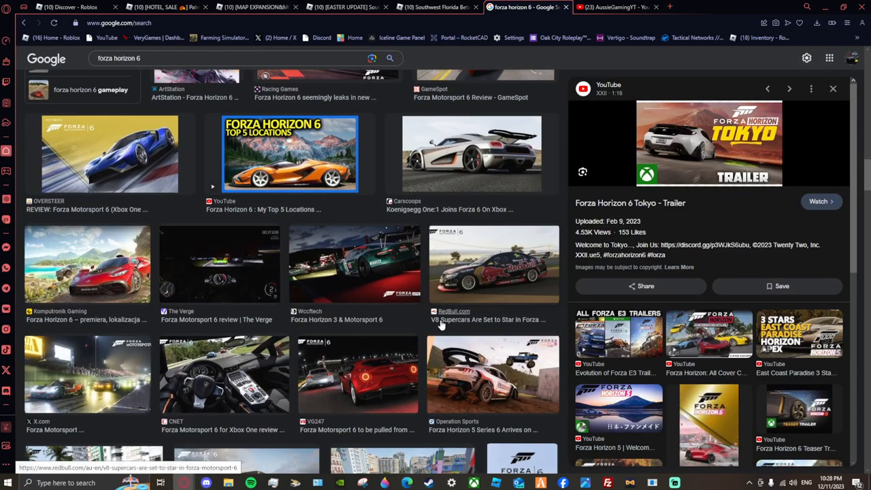
pyautogui.moveTo(441, 323)
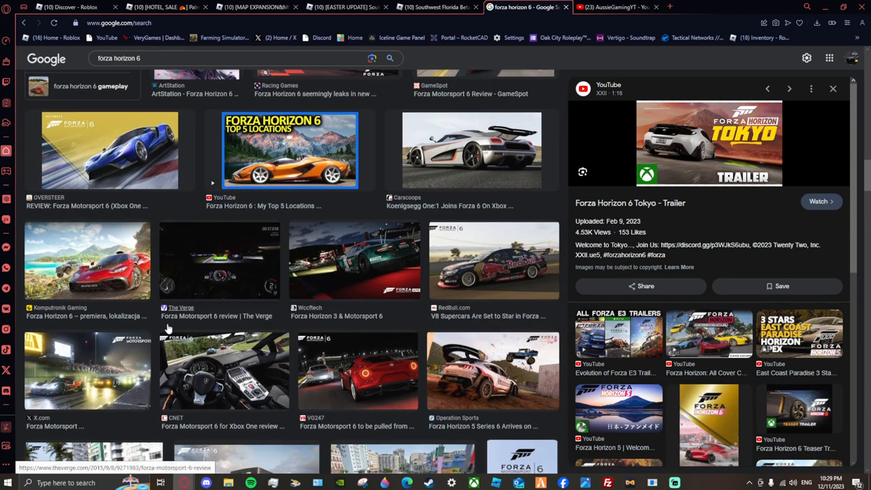
pyautogui.scroll(-3)
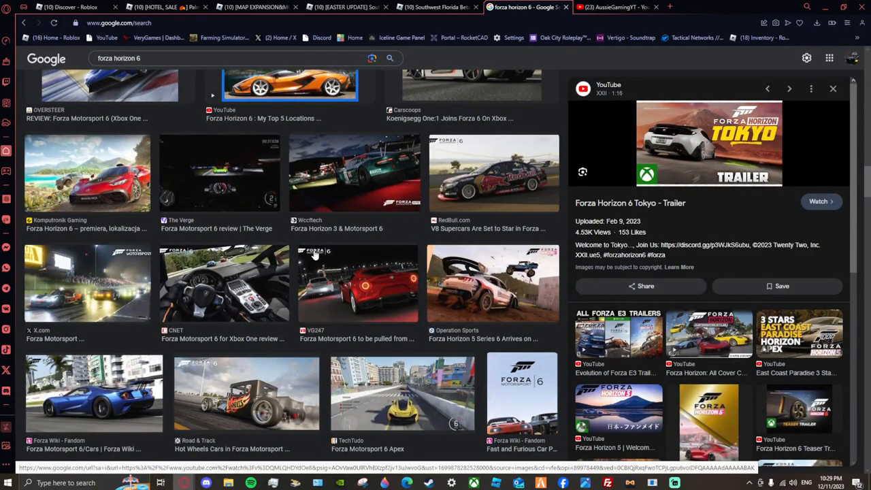
pyautogui.scroll(-3)
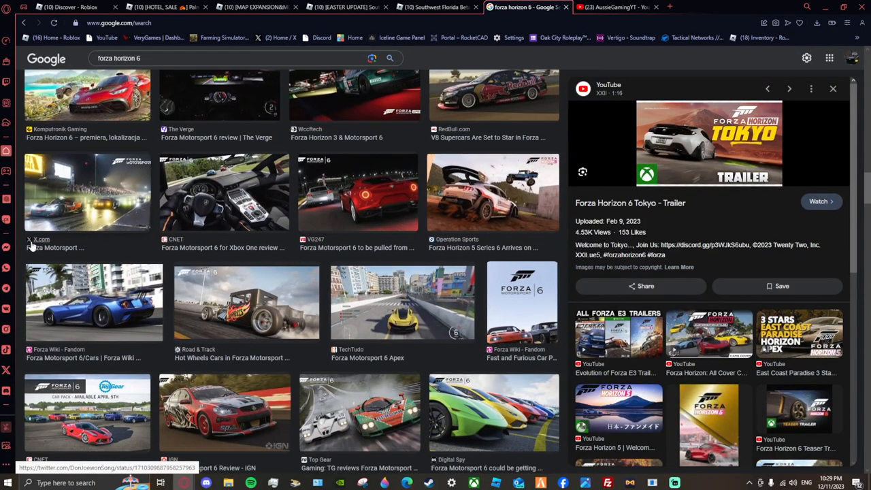
pyautogui.moveTo(44, 244)
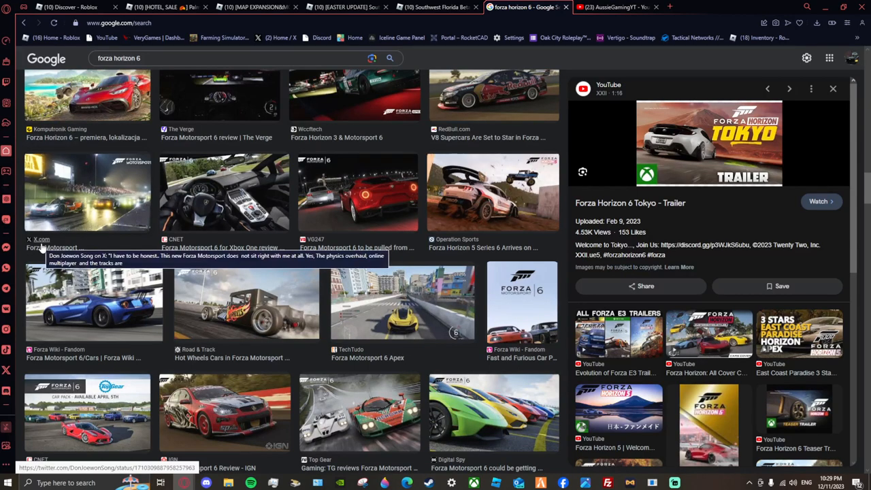
pyautogui.scroll(-3)
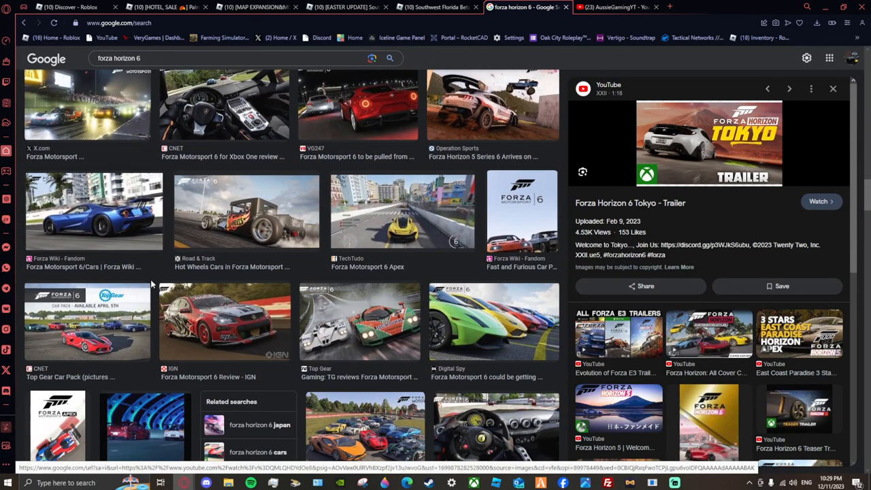
pyautogui.scroll(-3)
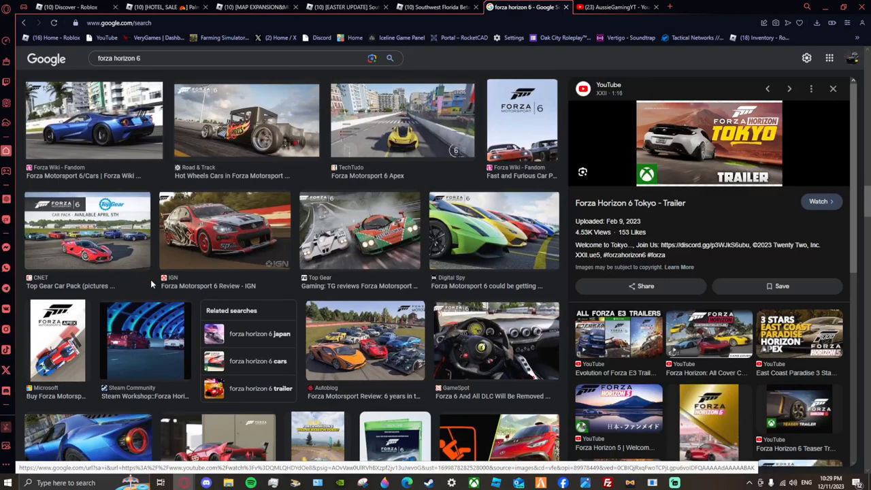
pyautogui.moveTo(307, 372)
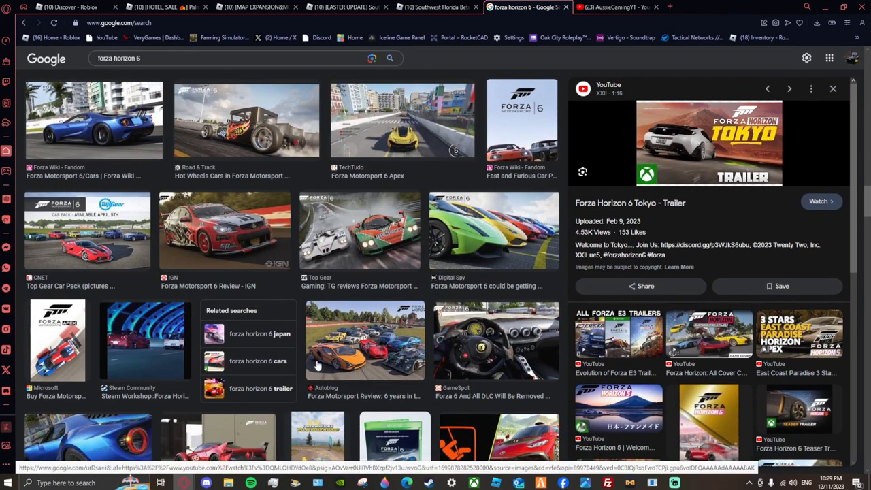
pyautogui.scroll(-3)
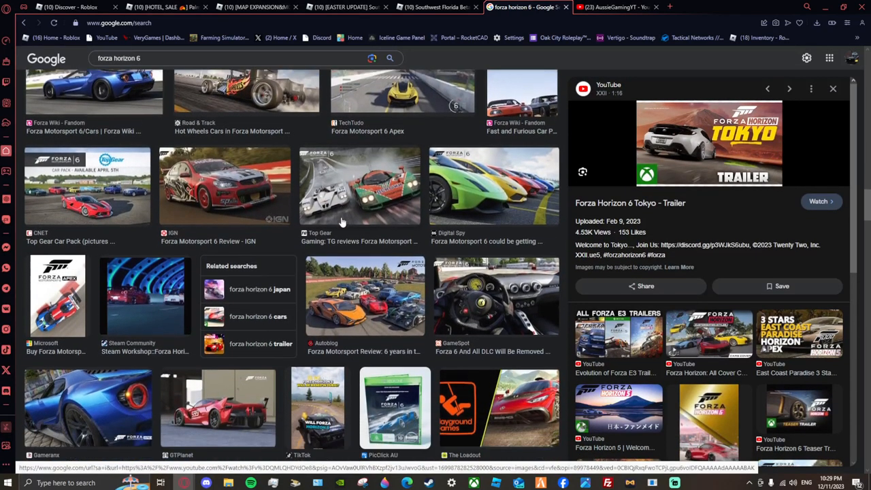
pyautogui.scroll(-3)
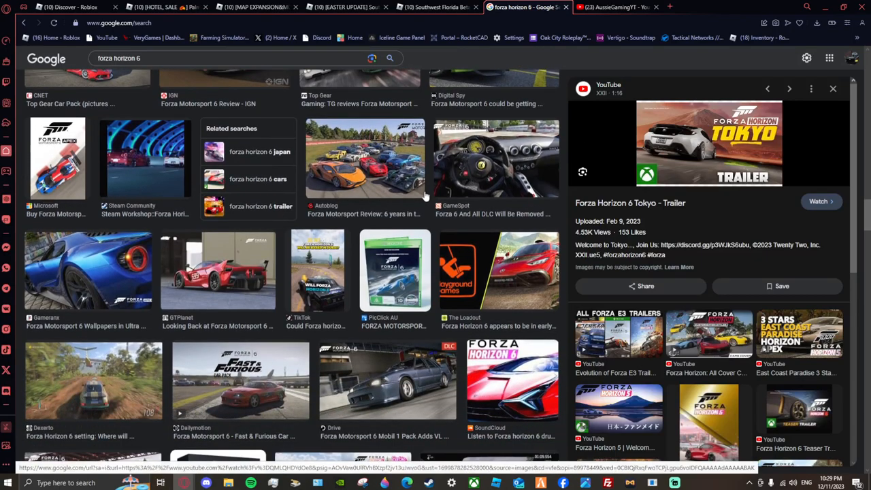